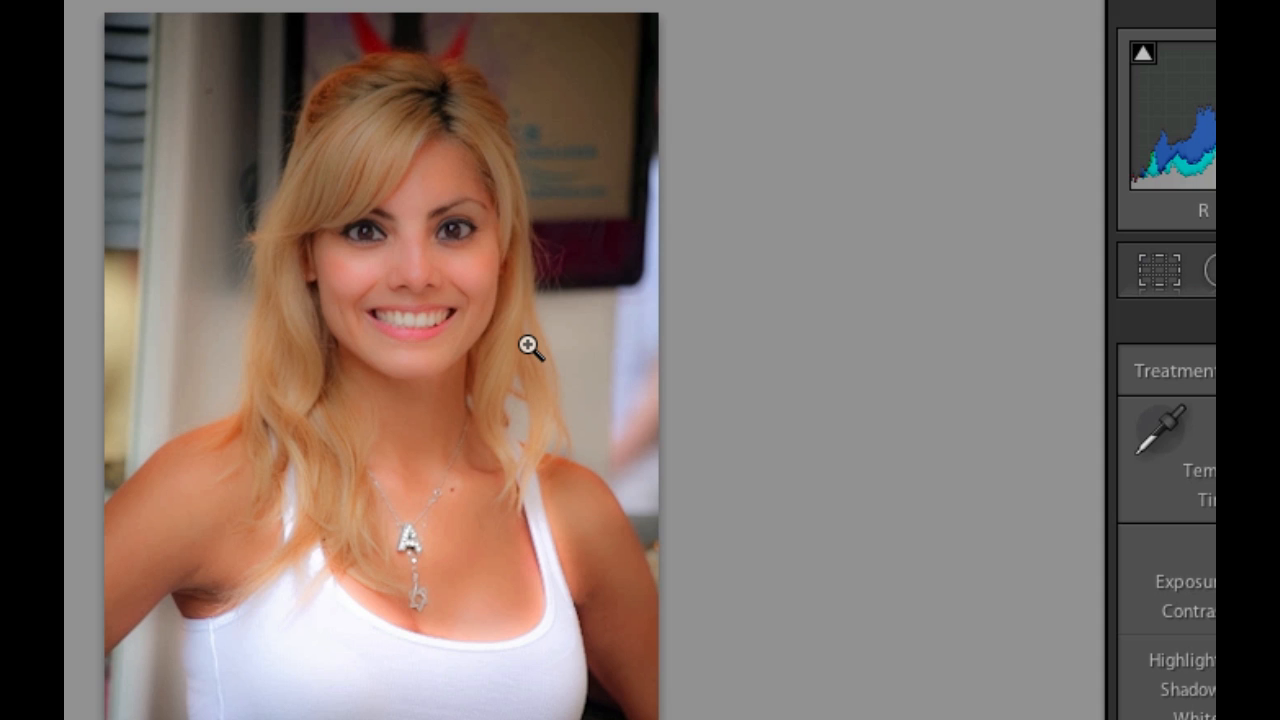
mouse_move(436, 132)
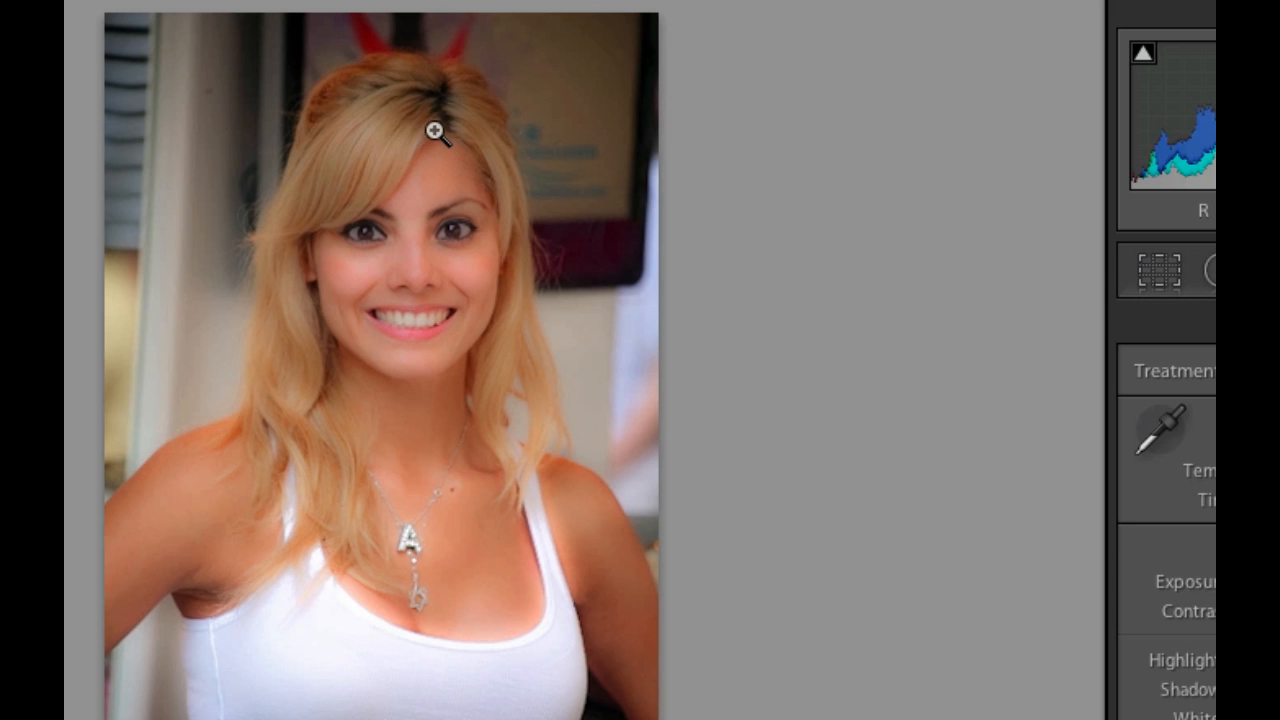
mouse_move(430, 380)
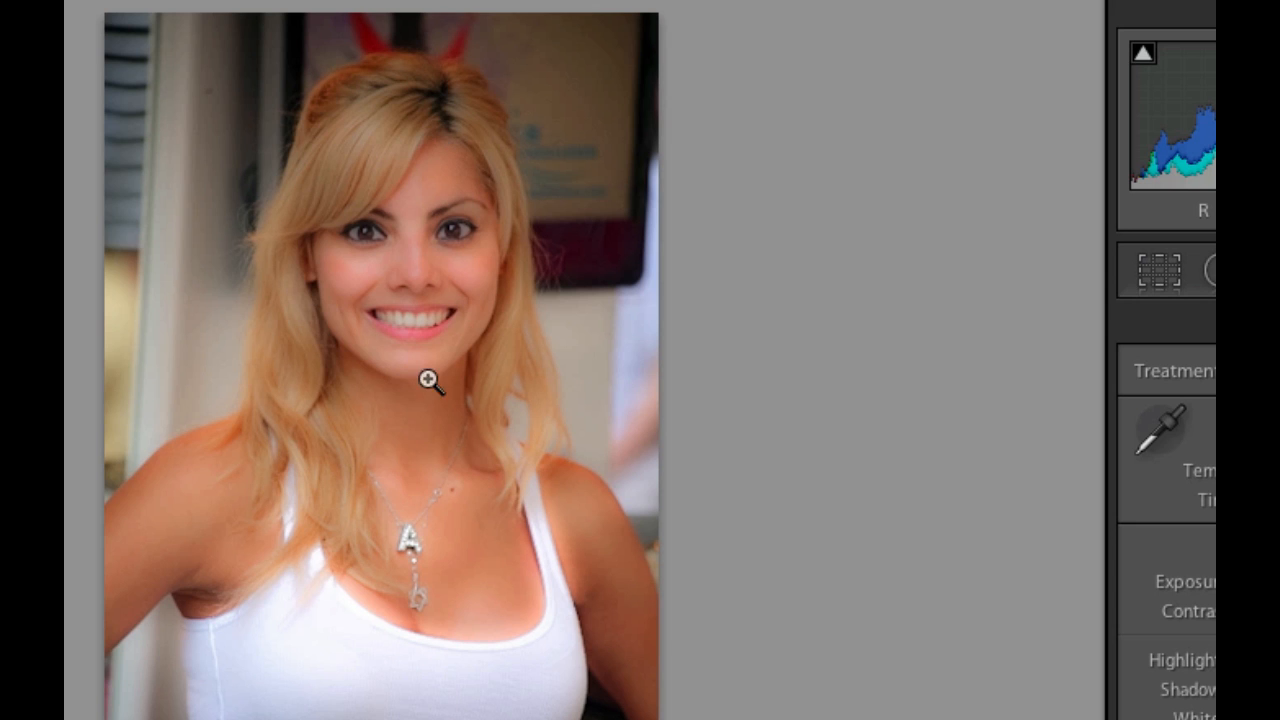
mouse_move(500, 290)
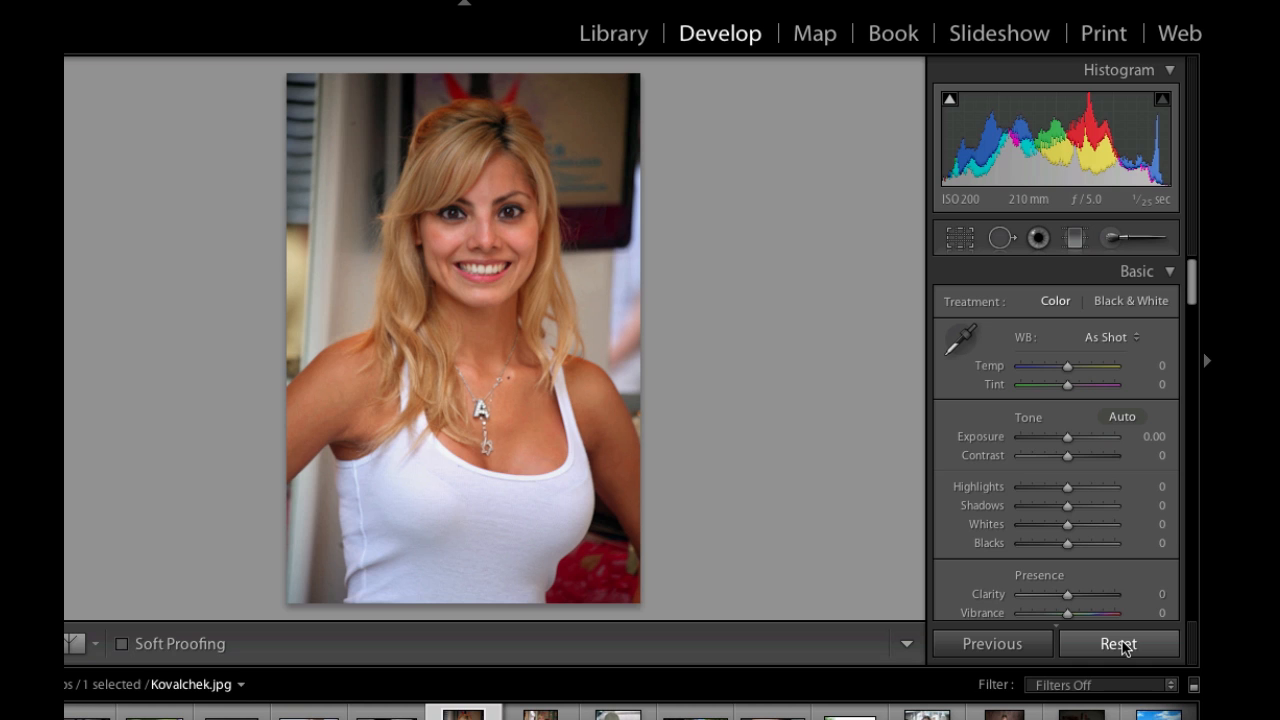
mouse_move(698, 322)
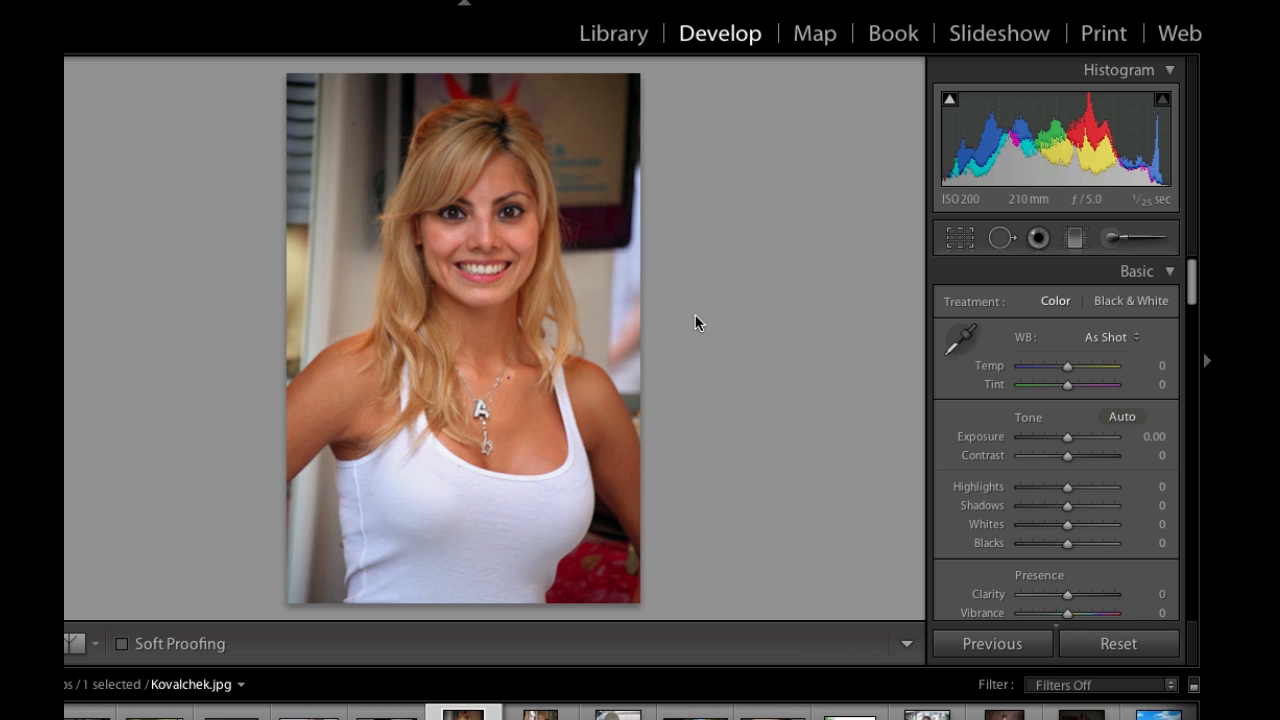
mouse_move(462, 300)
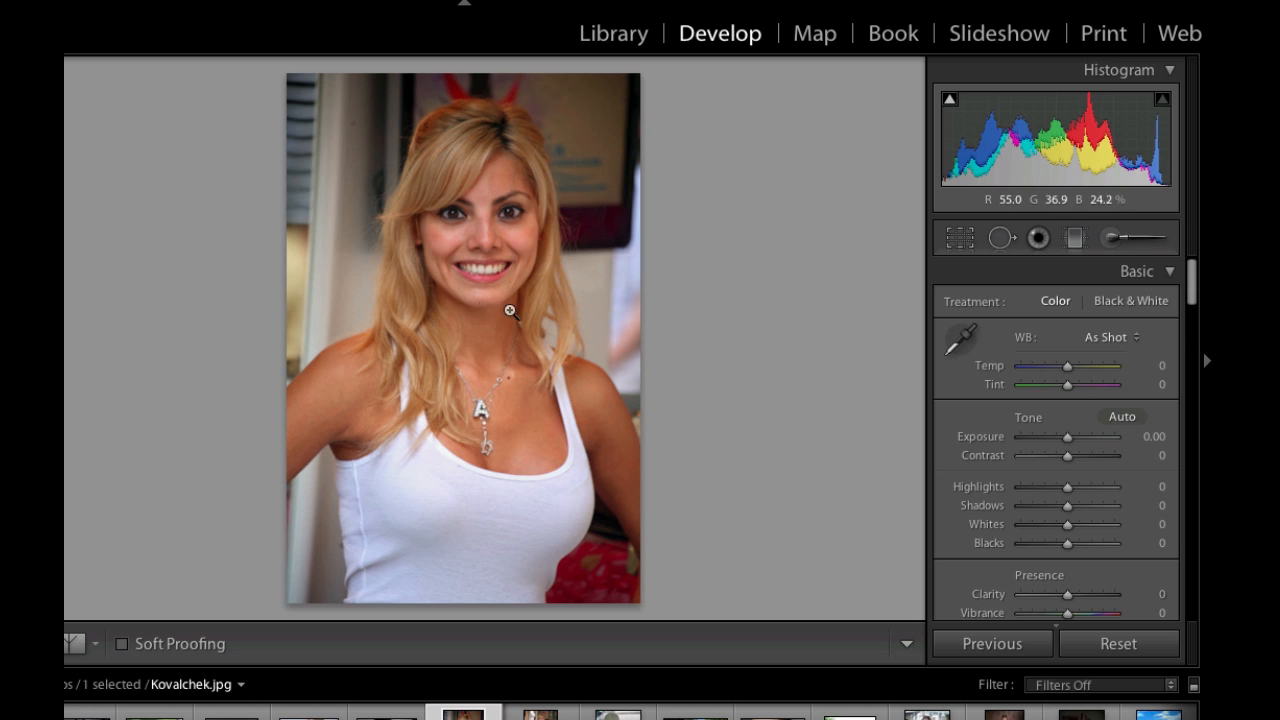
Raise the Sharpening Amount in the Detail panel to about 96.
scroll("down", 3)
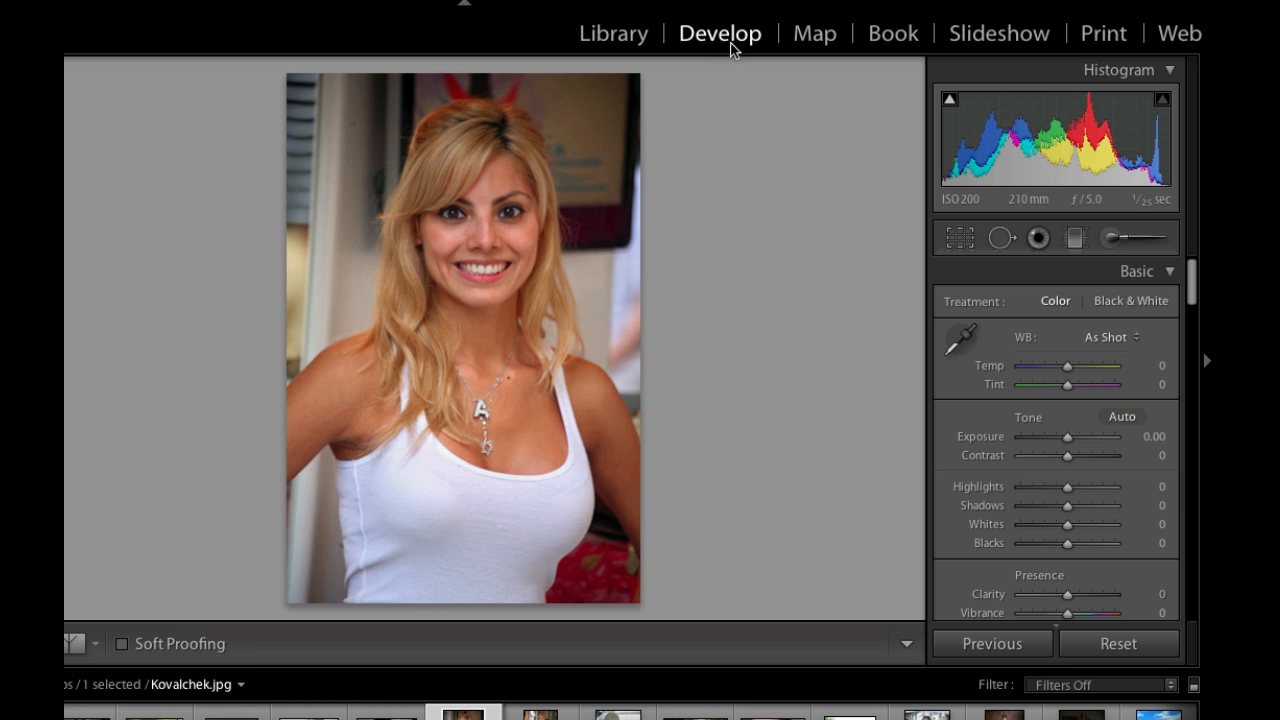
mouse_move(778, 196)
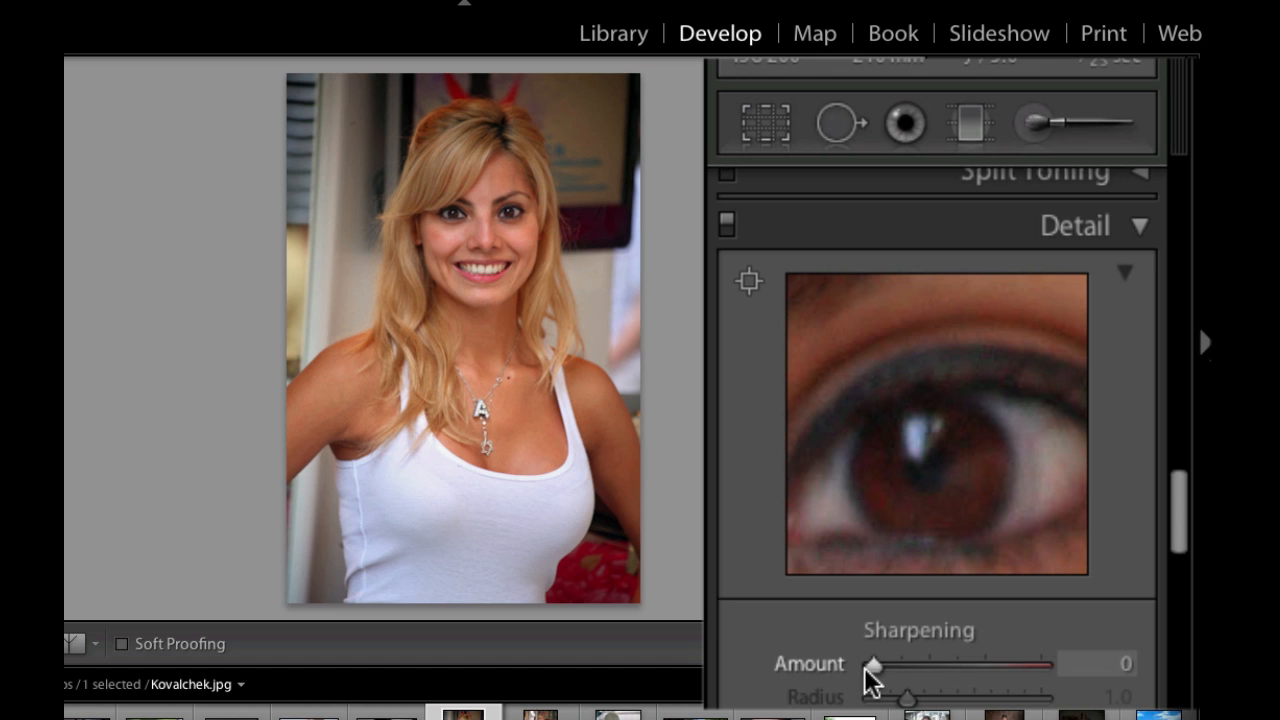
left_click_drag(870, 664, 950, 664)
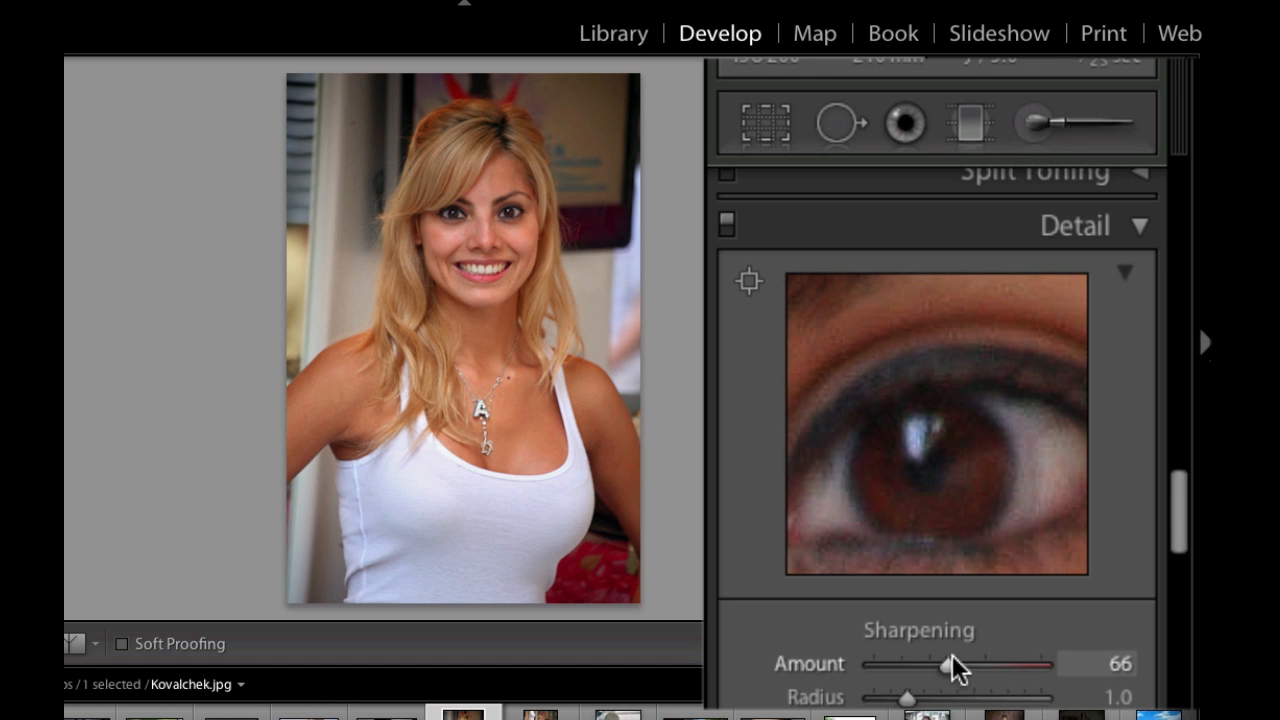
left_click_drag(956, 664, 990, 664)
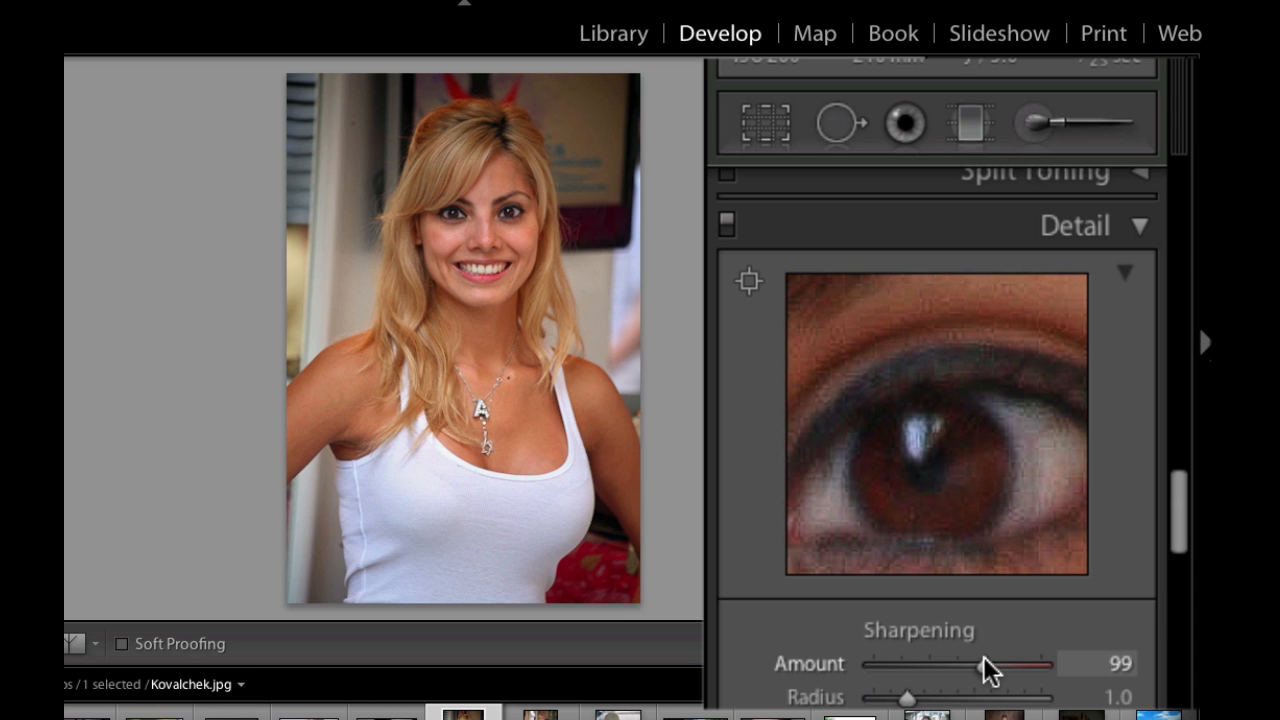
left_click_drag(990, 664, 1000, 664)
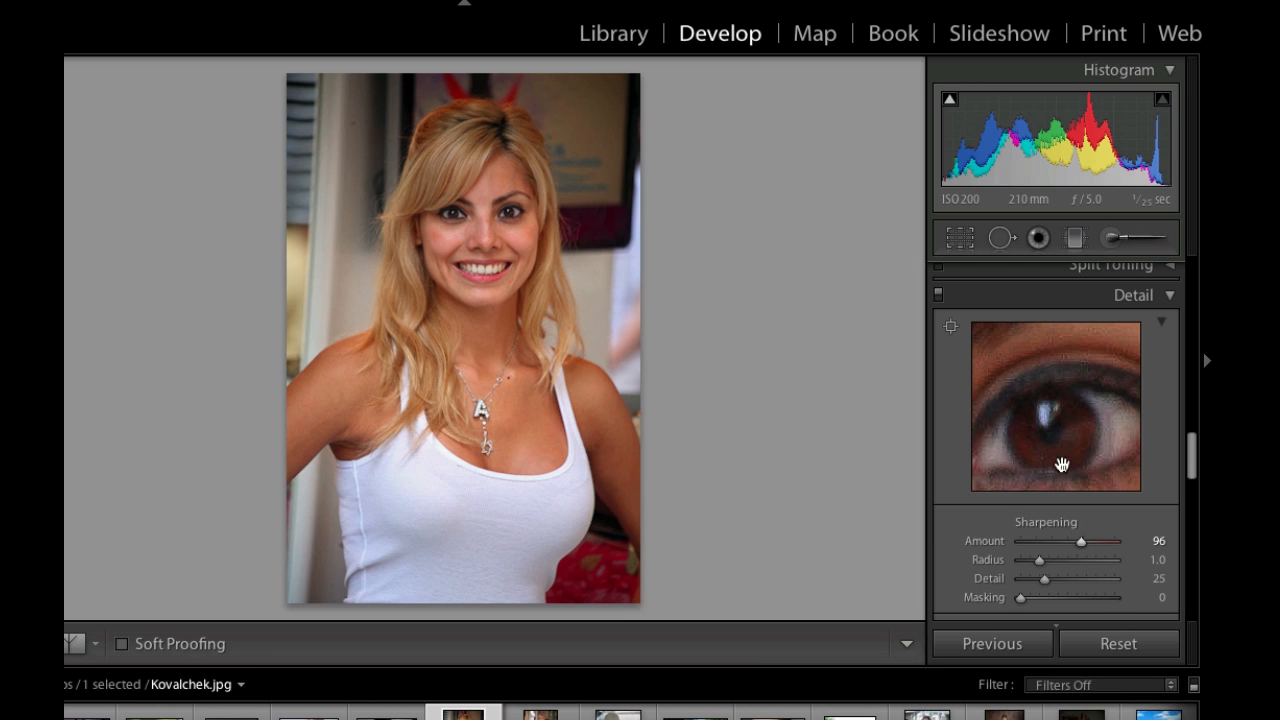
mouse_move(504, 252)
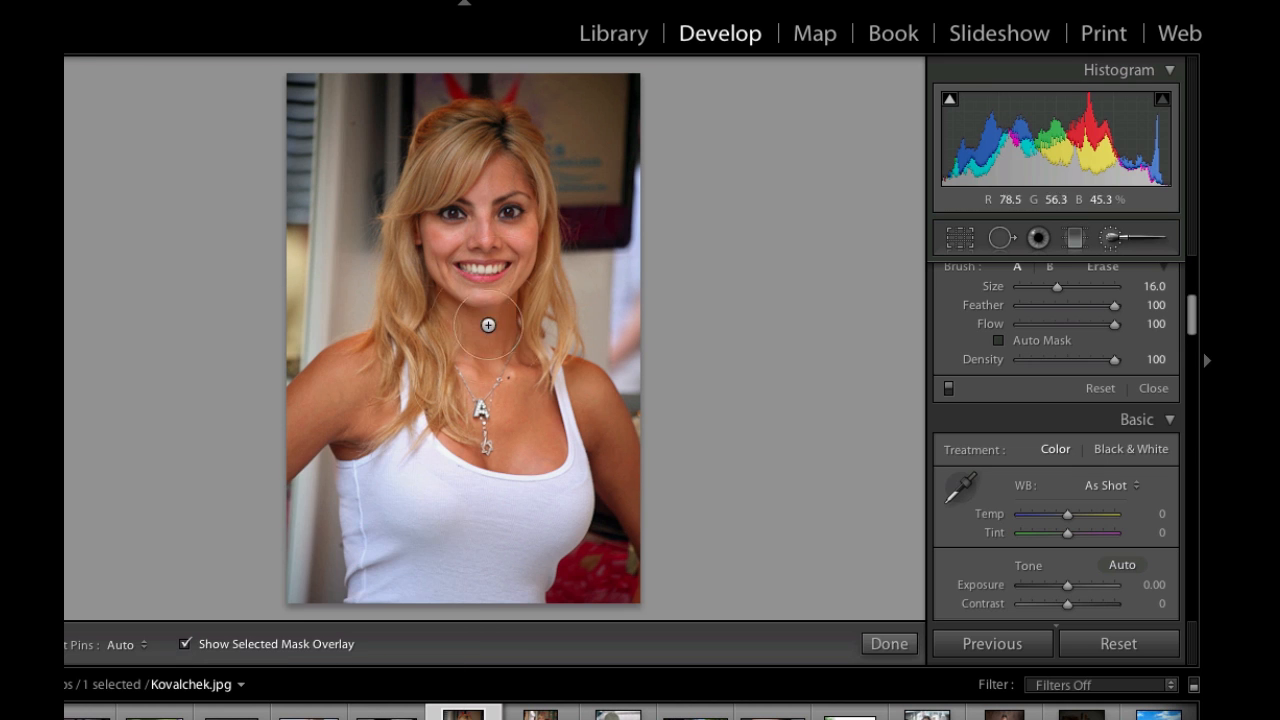
Brush a mask over her hair, face, shoulders, arms and white top, then hide the red overlay.
left_click_drag(488, 324, 410, 182)
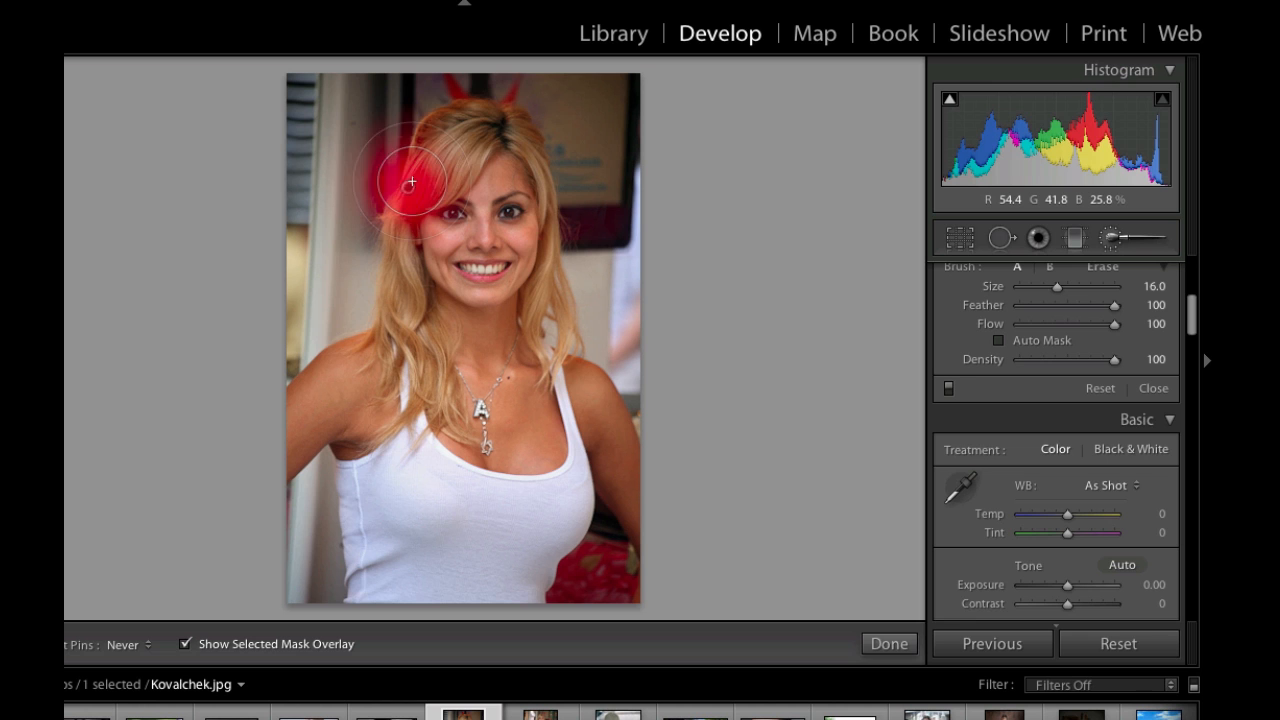
left_click_drag(410, 182, 536, 248)
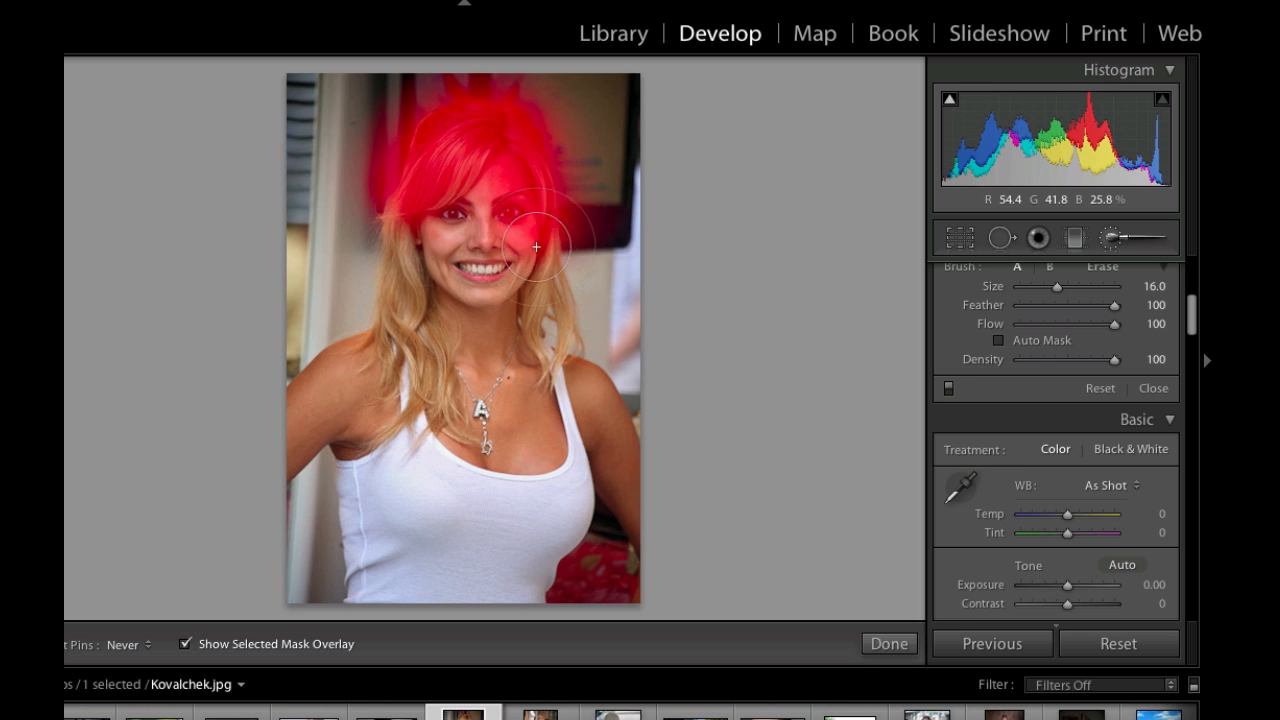
left_click_drag(536, 248, 410, 220)
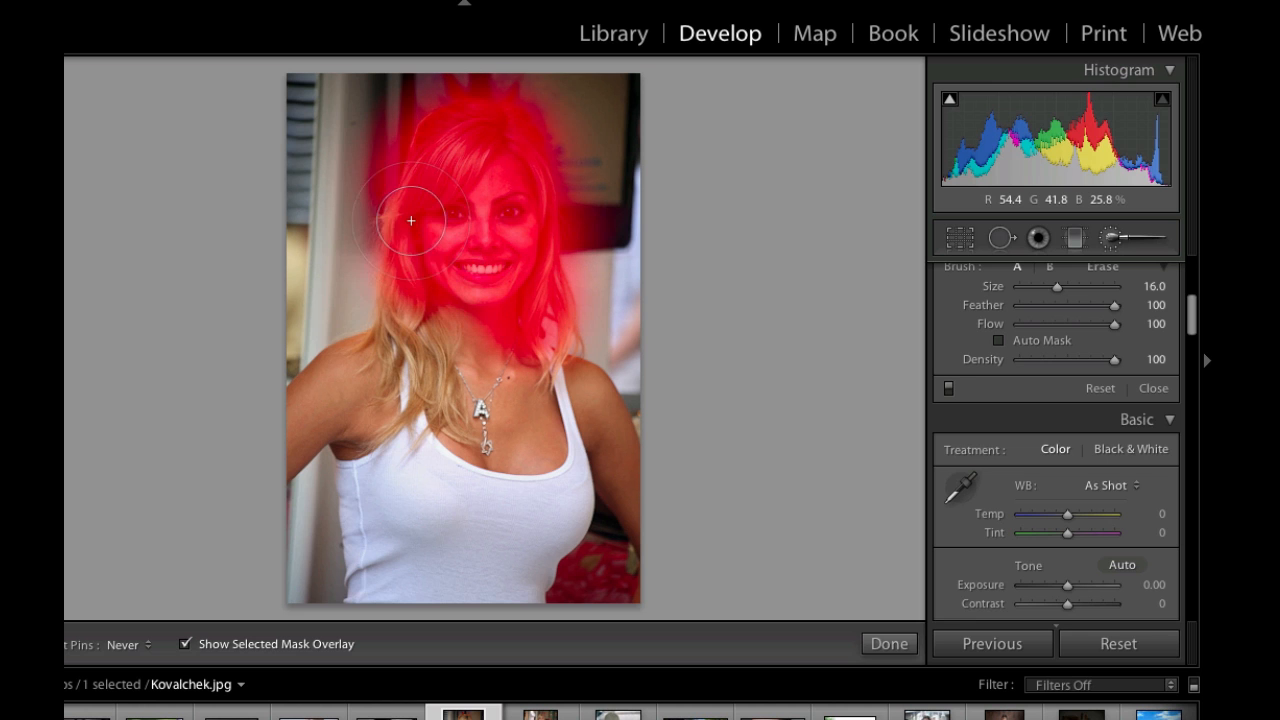
left_click_drag(410, 220, 328, 384)
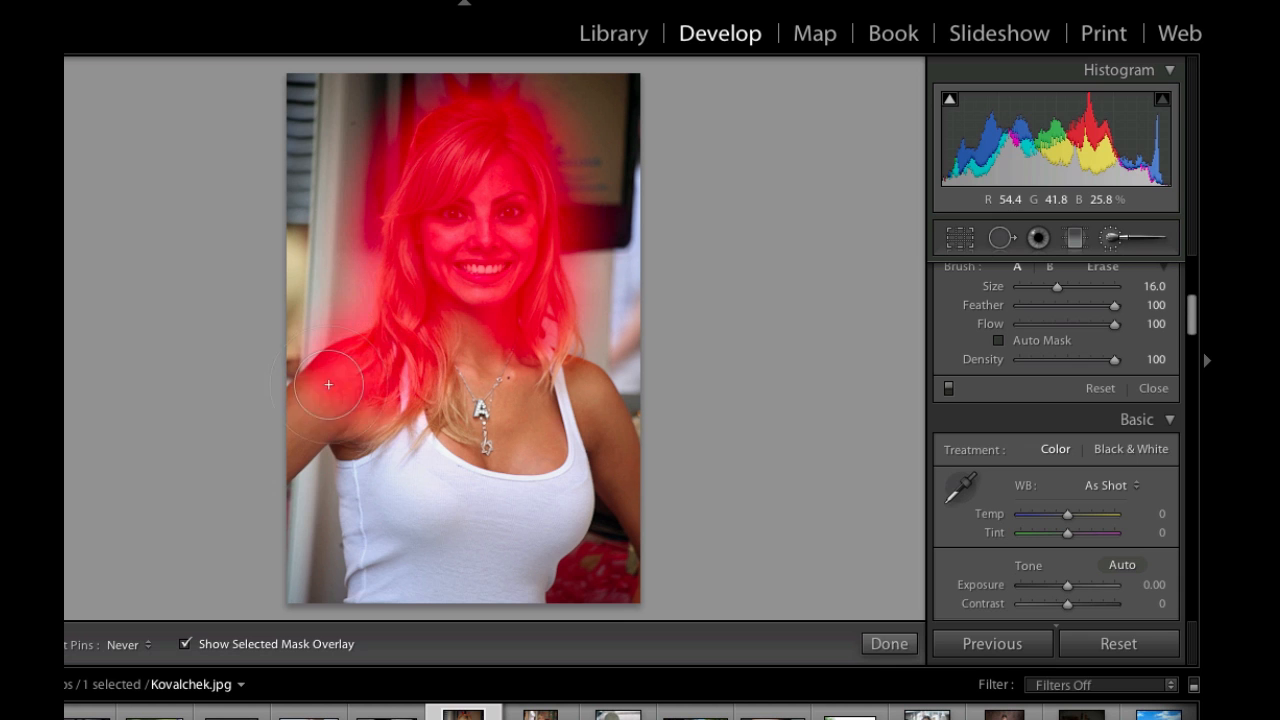
left_click_drag(328, 384, 464, 462)
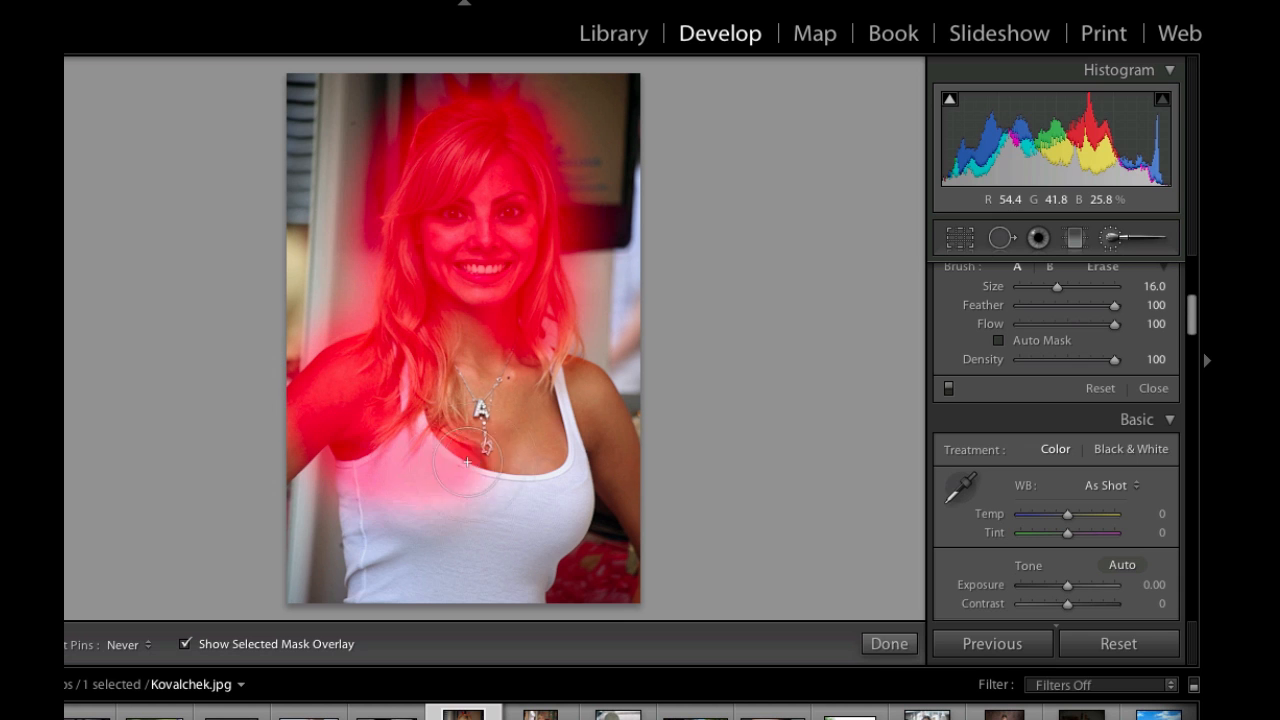
left_click_drag(464, 464, 590, 432)
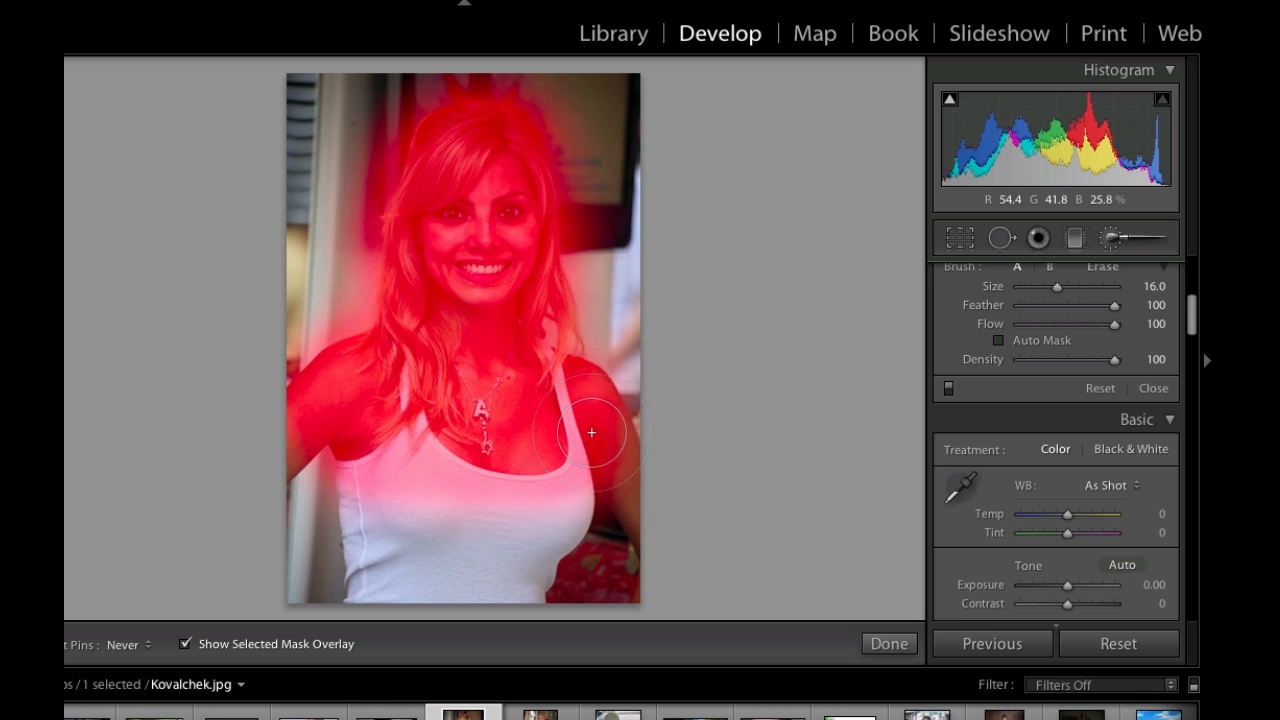
left_click_drag(592, 432, 522, 308)
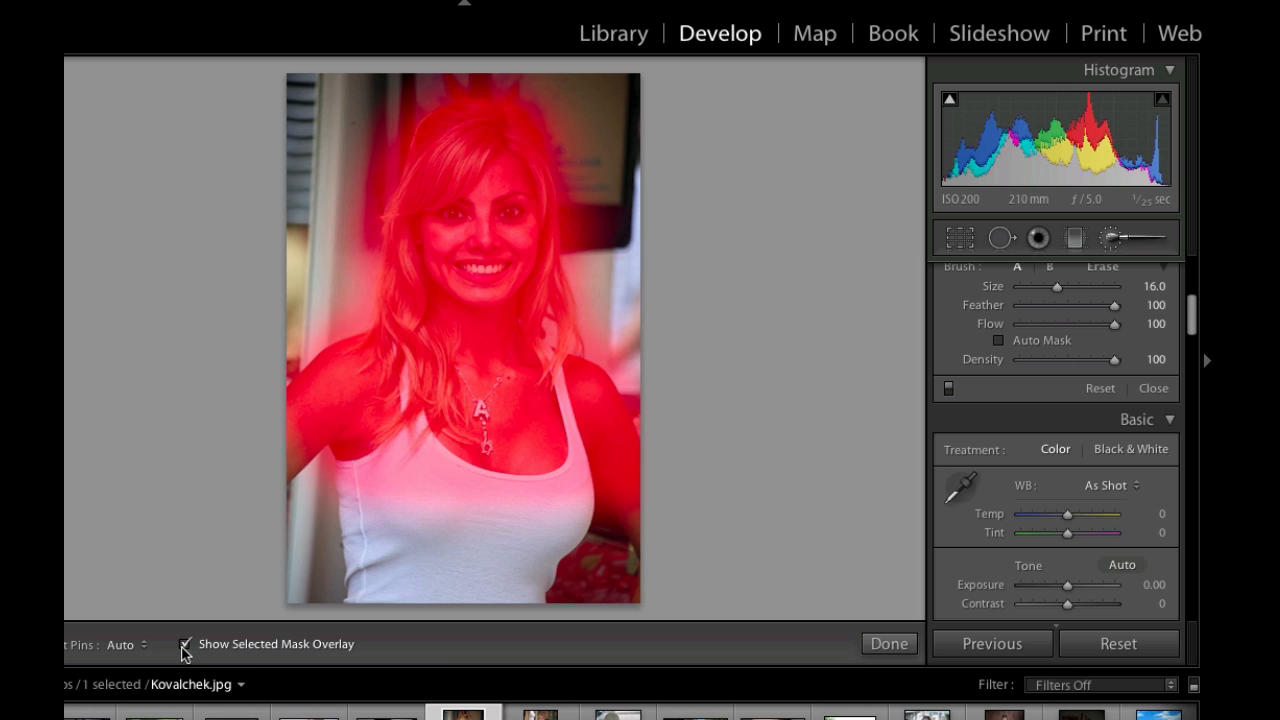
left_click(184, 644)
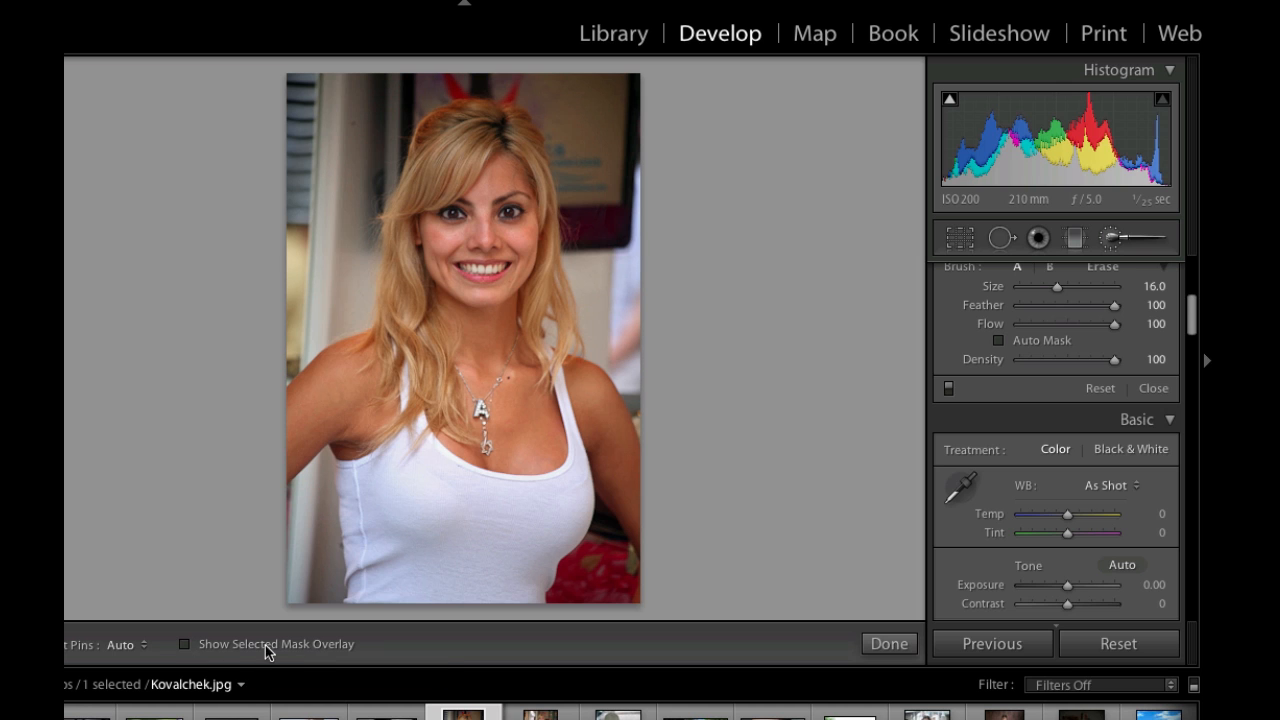
Push the brushed area's Clarity up to about 30, then pull it down to −100.
left_click(408, 188)
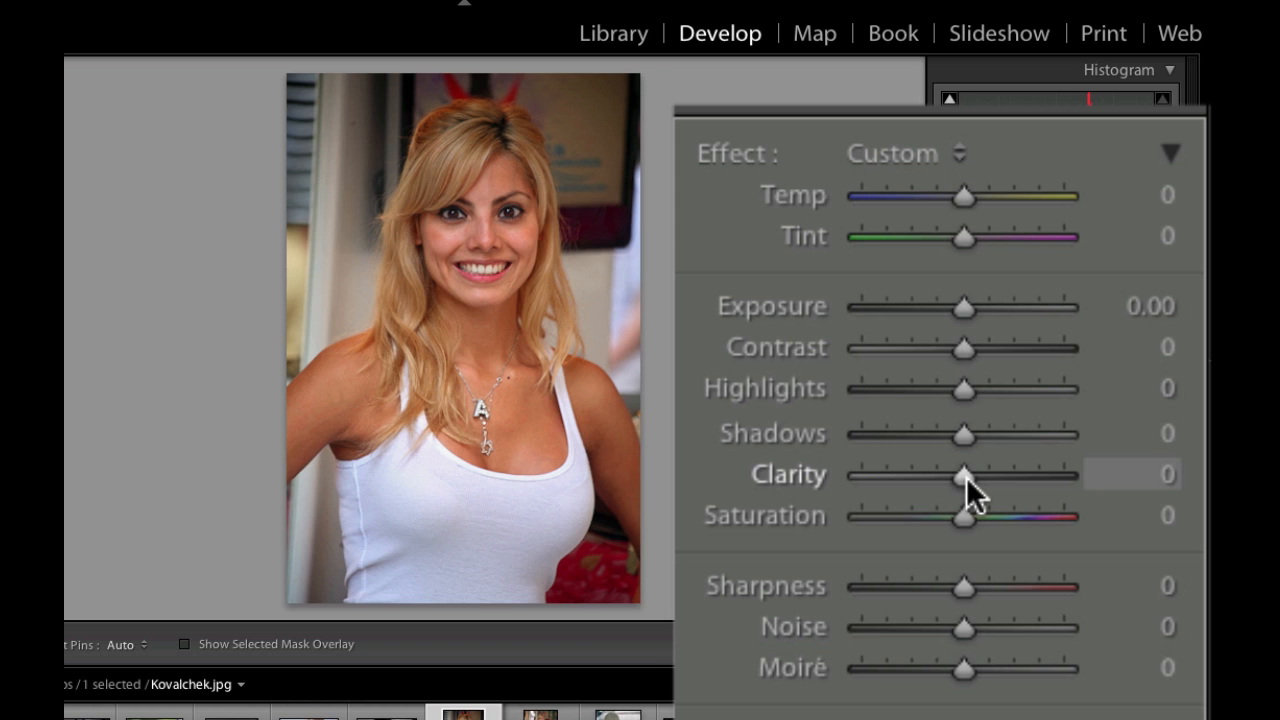
left_click_drag(962, 476, 976, 476)
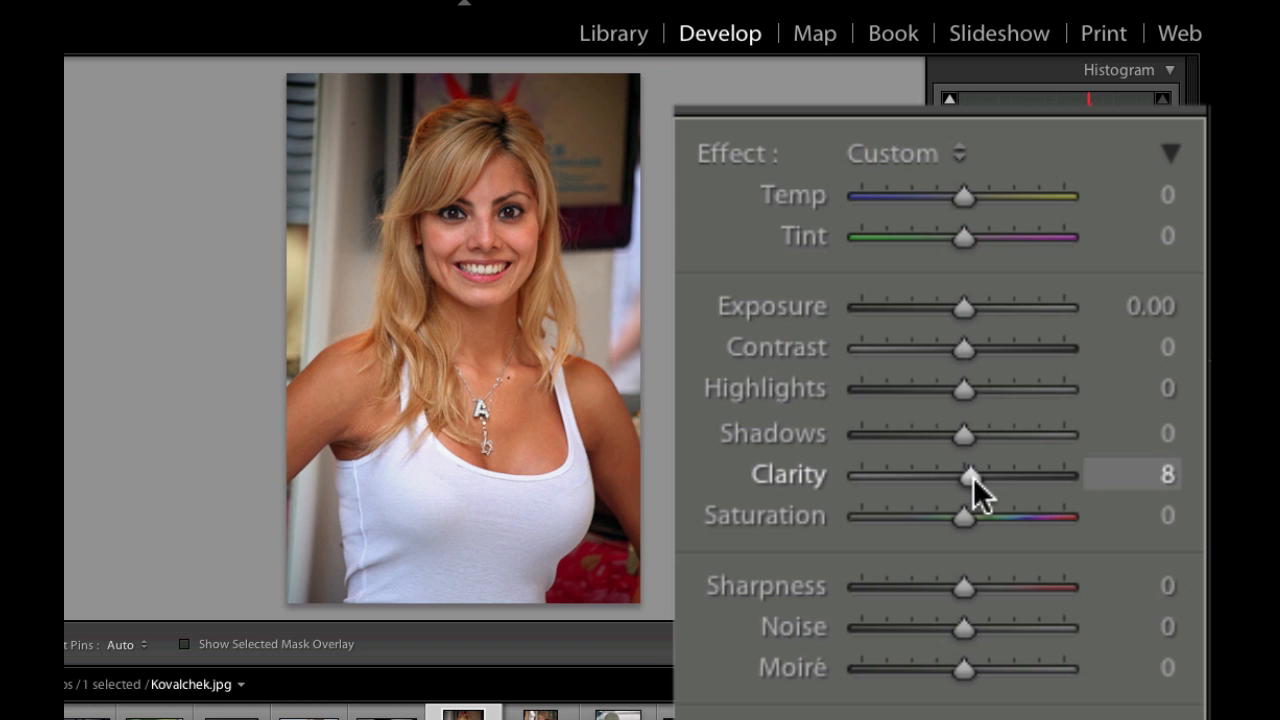
left_click_drag(976, 476, 984, 476)
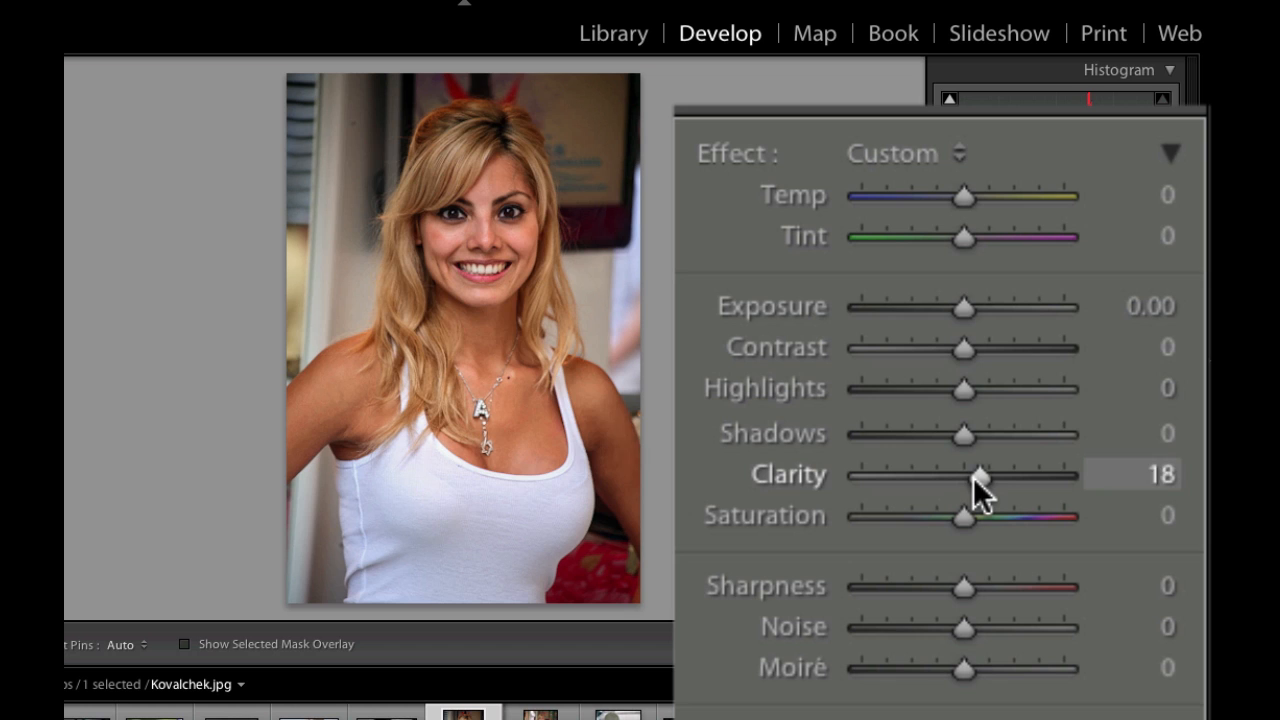
left_click_drag(978, 476, 990, 476)
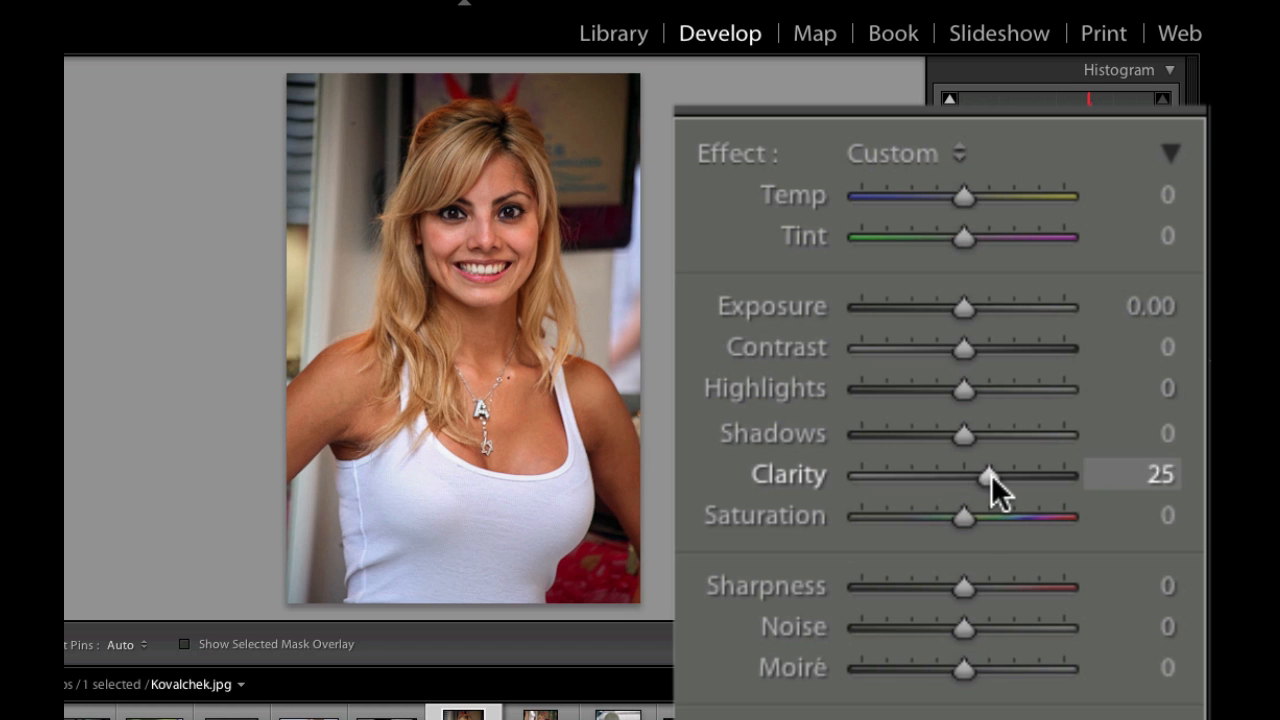
left_click_drag(990, 476, 996, 476)
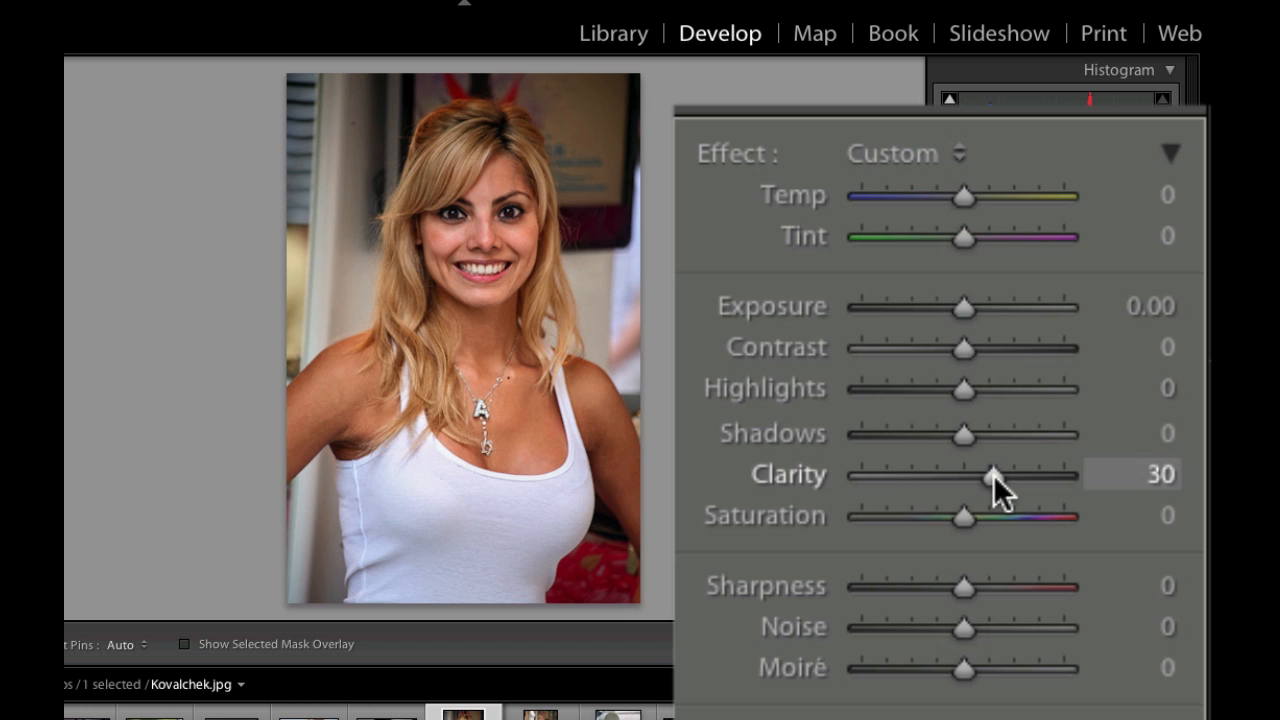
left_click_drag(990, 476, 920, 476)
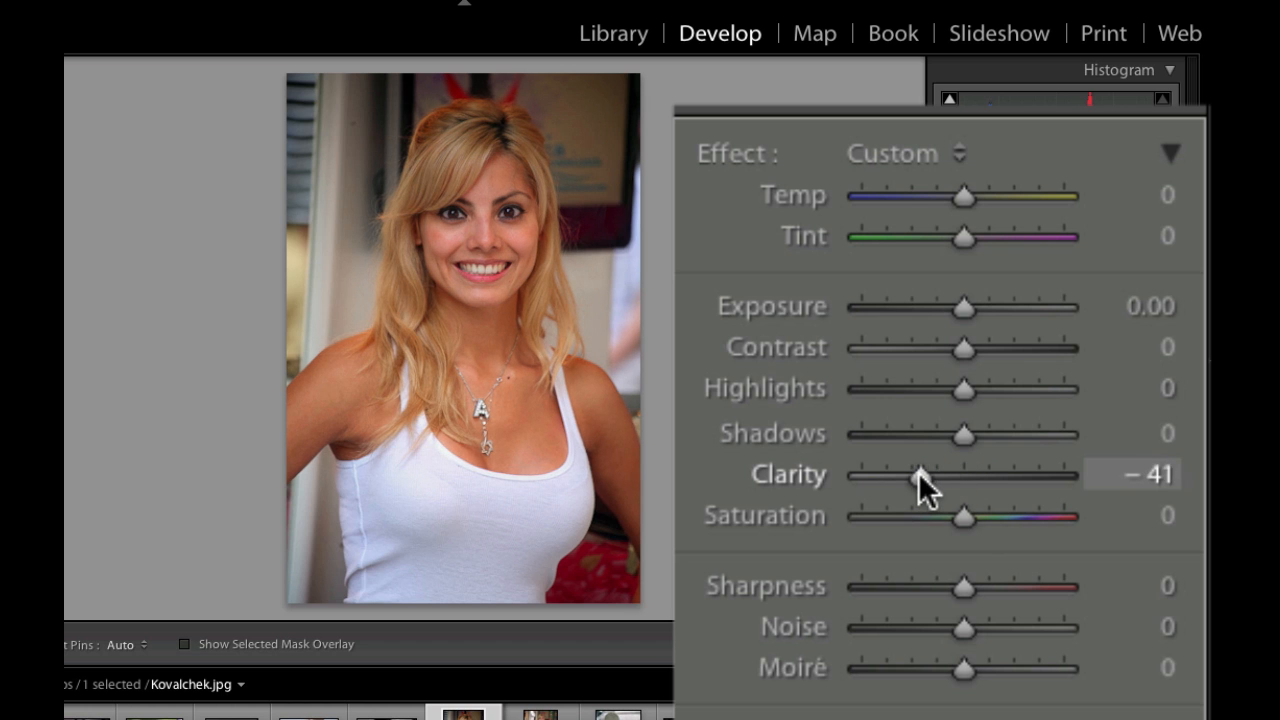
left_click_drag(920, 476, 860, 476)
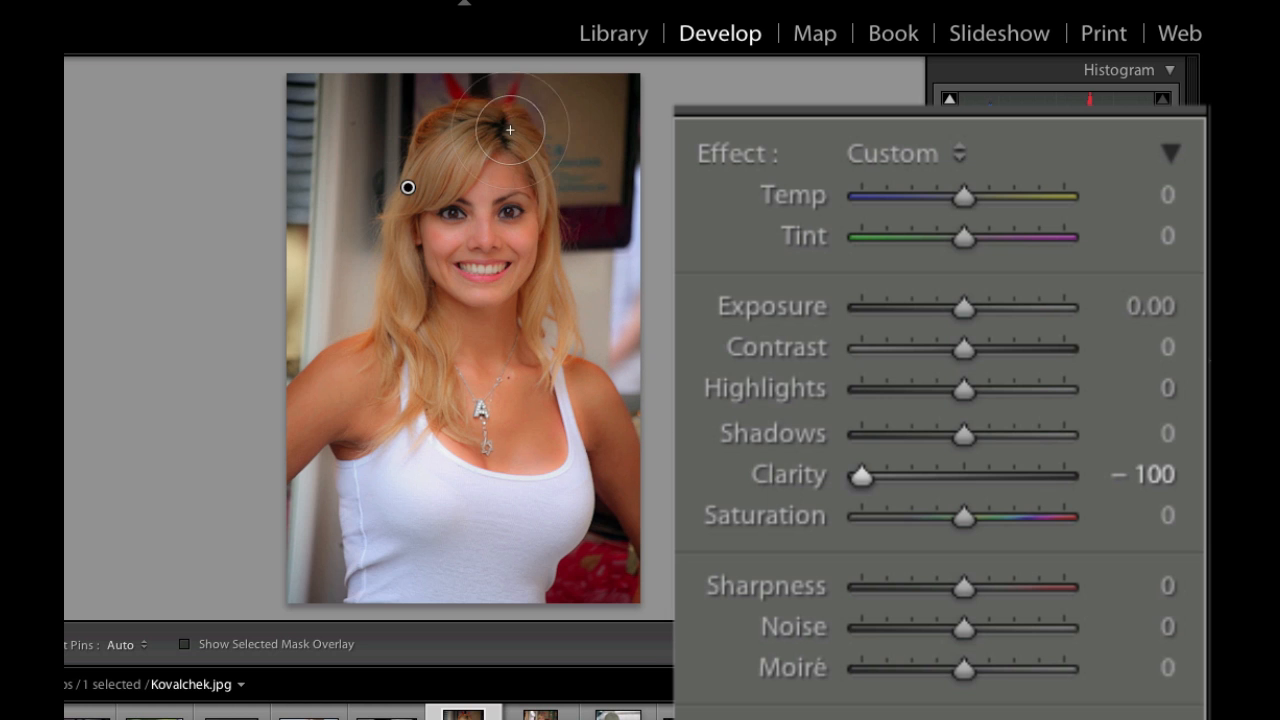
mouse_move(400, 328)
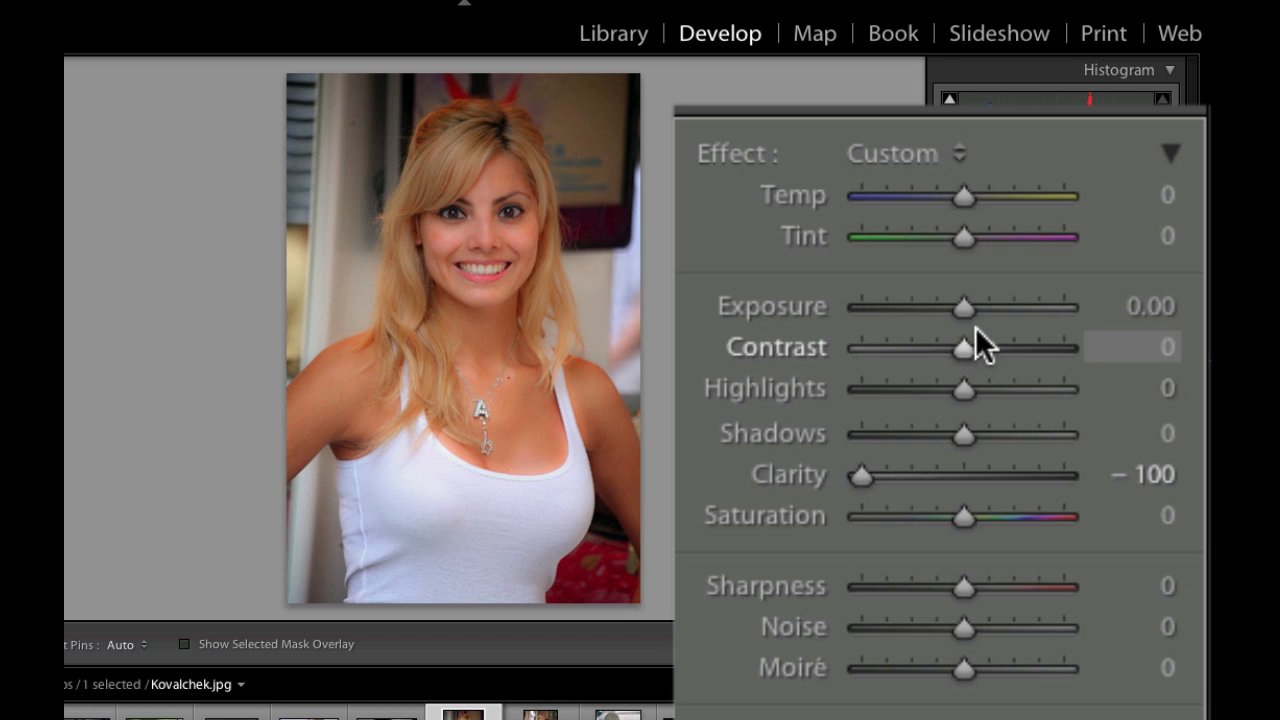
mouse_move(970, 308)
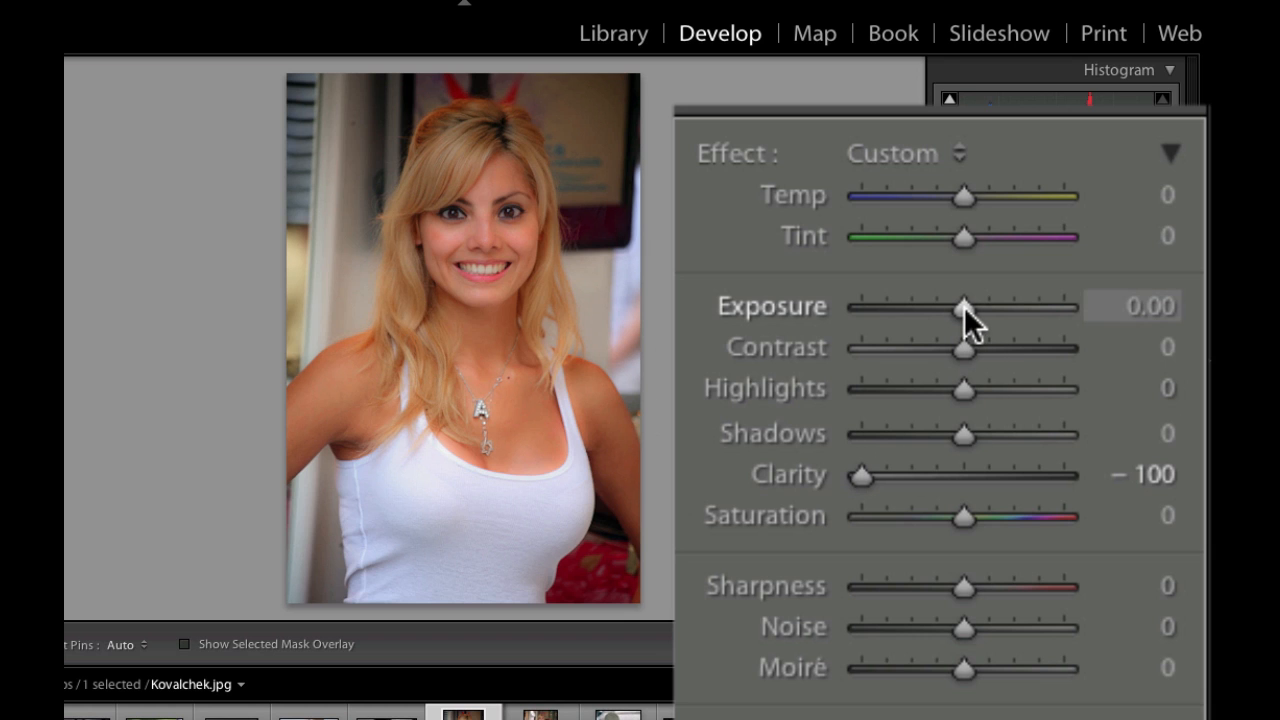
Set the brushed area's Exposure to 0.26 and its Noise to −100.
left_click_drag(962, 308, 968, 308)
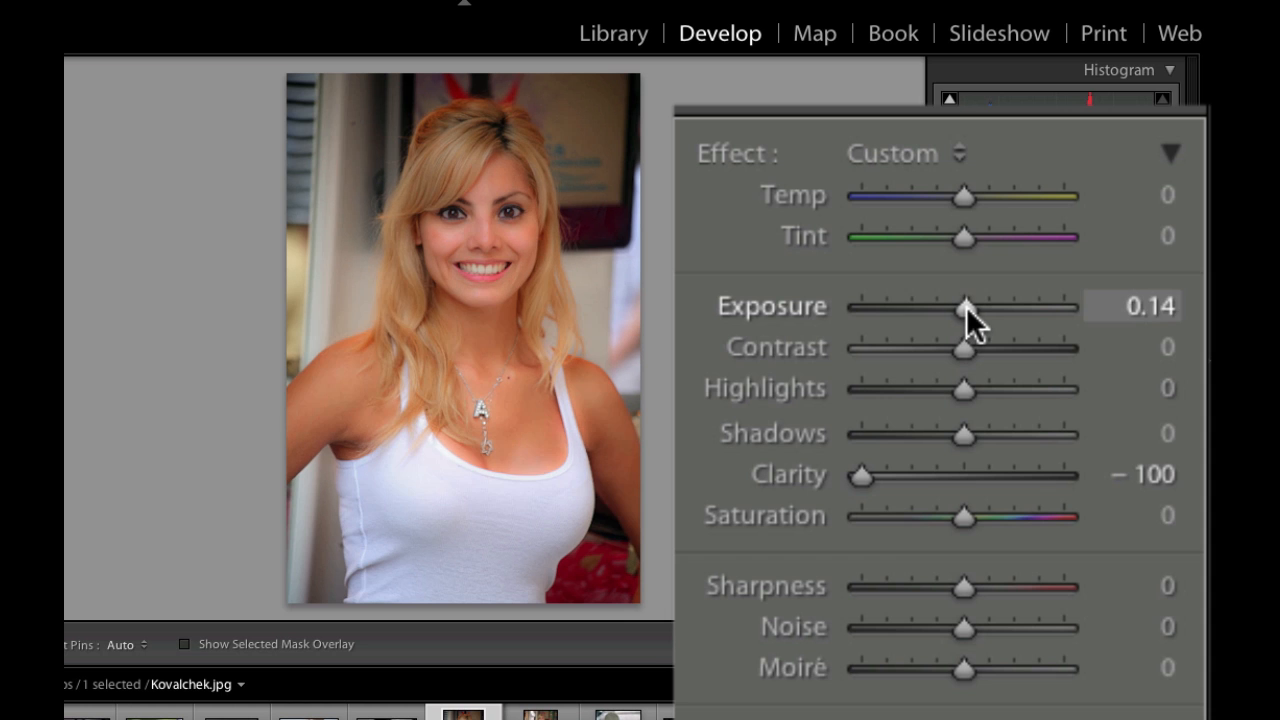
left_click_drag(964, 308, 968, 308)
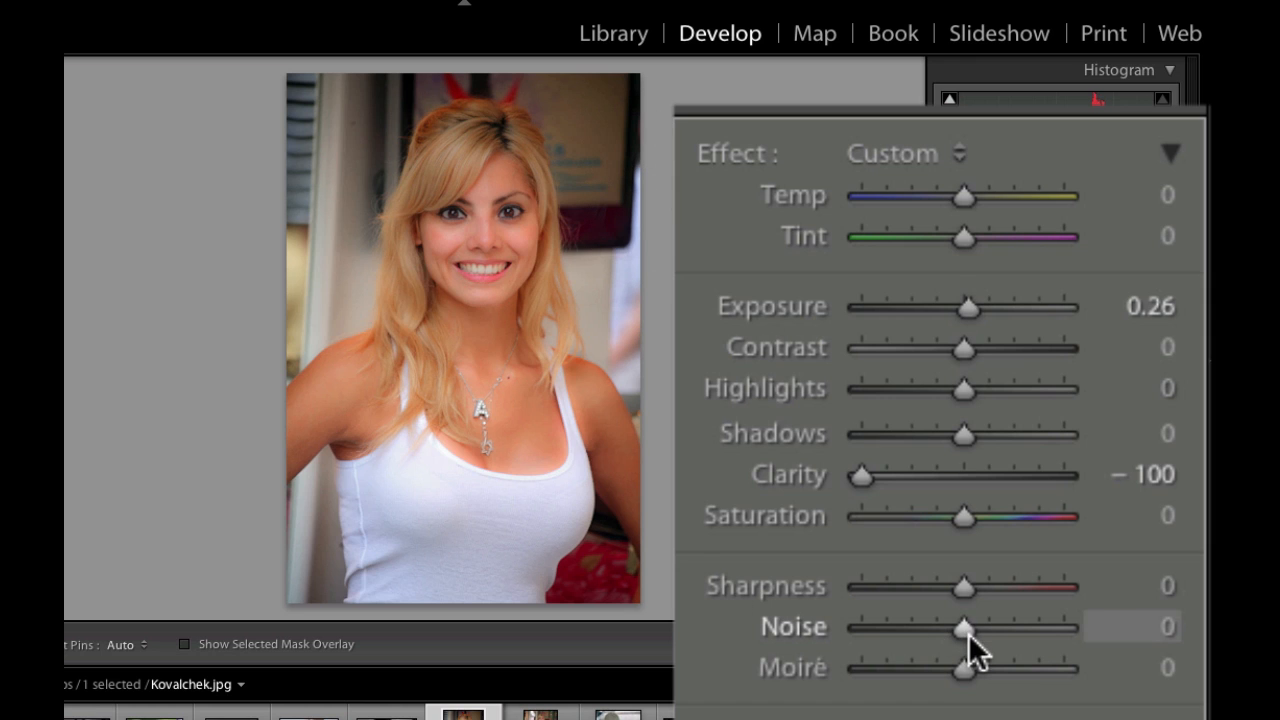
mouse_move(970, 640)
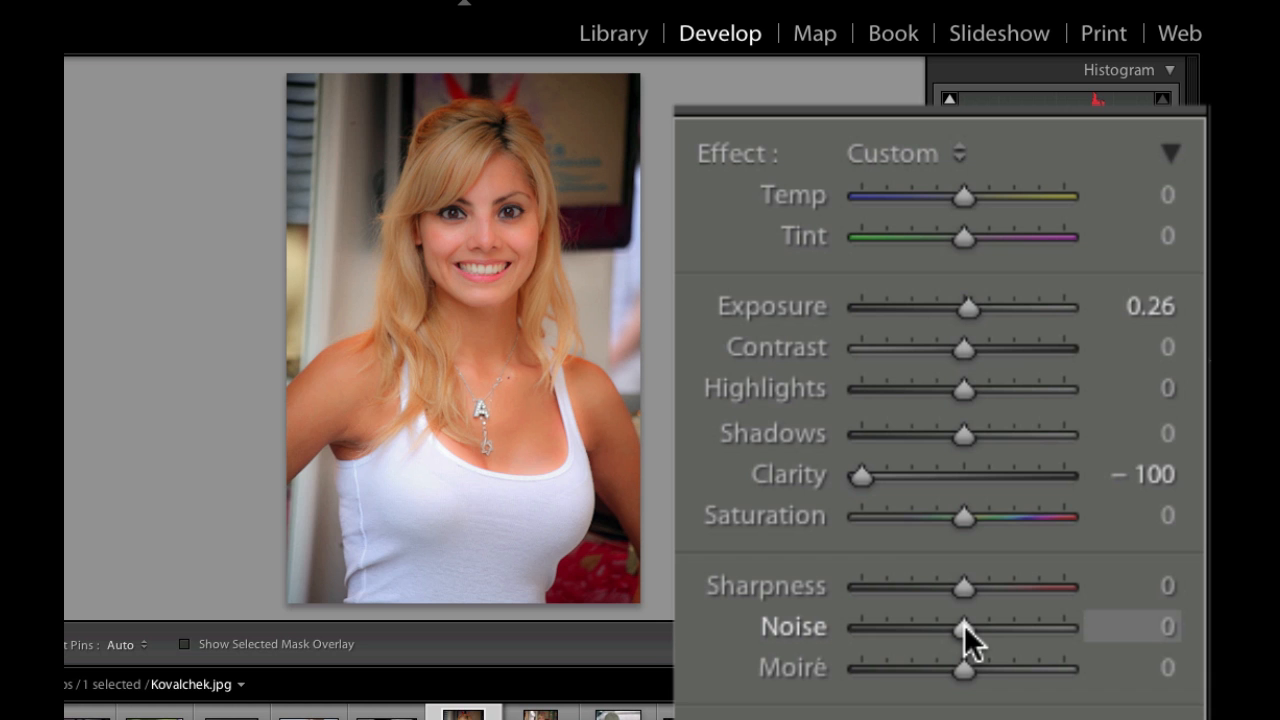
left_click_drag(964, 628, 858, 628)
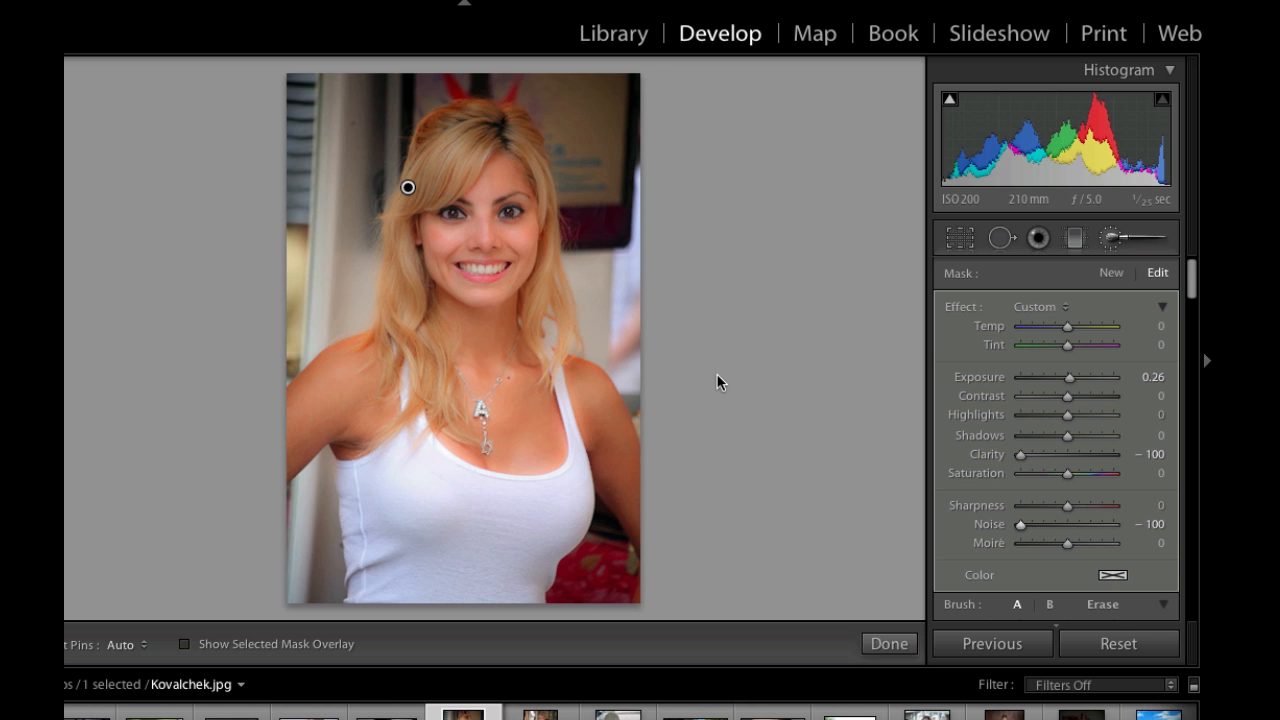
mouse_move(352, 408)
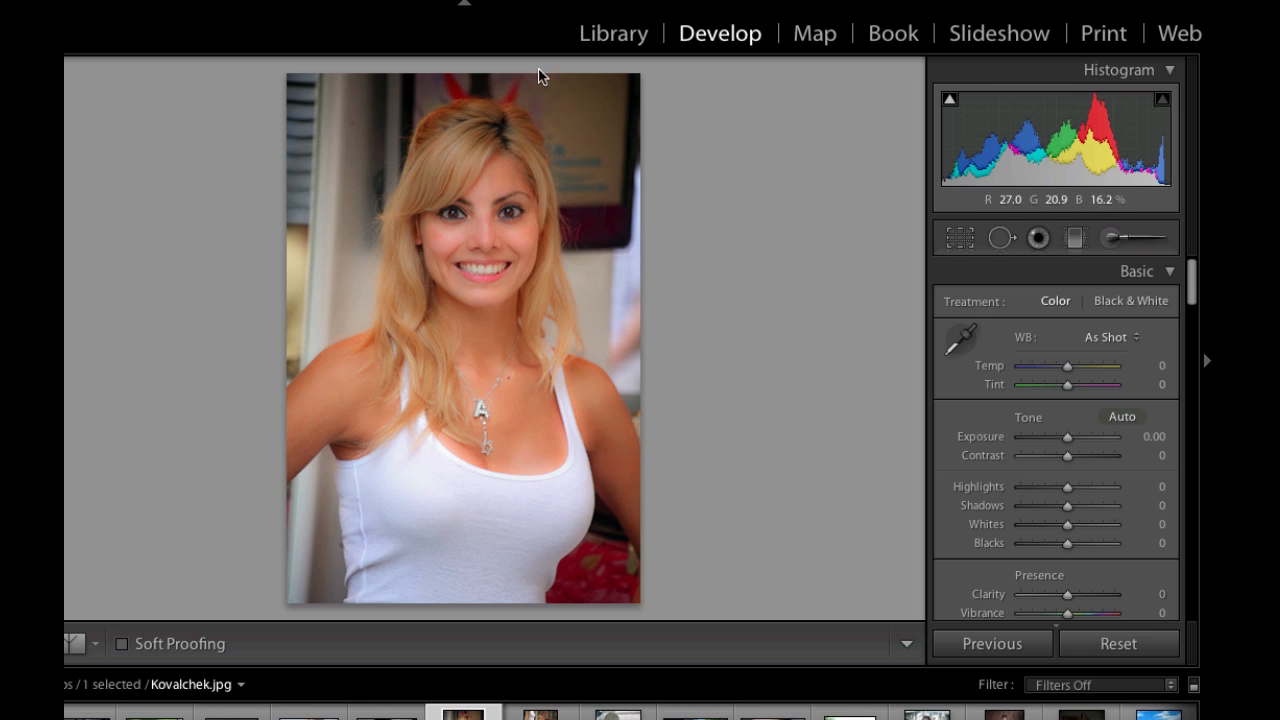
mouse_move(896, 448)
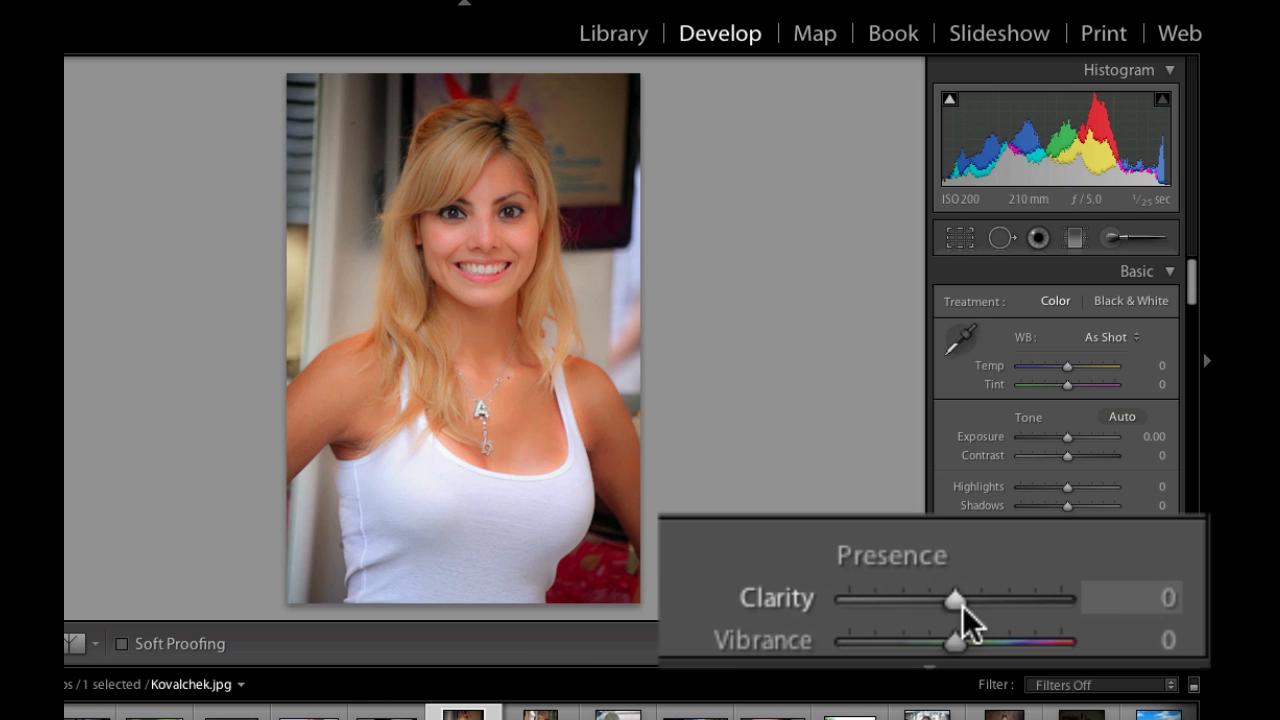
Lower the Basic panel's Clarity for the whole photo, settling at −8.
left_click_drag(958, 598, 930, 598)
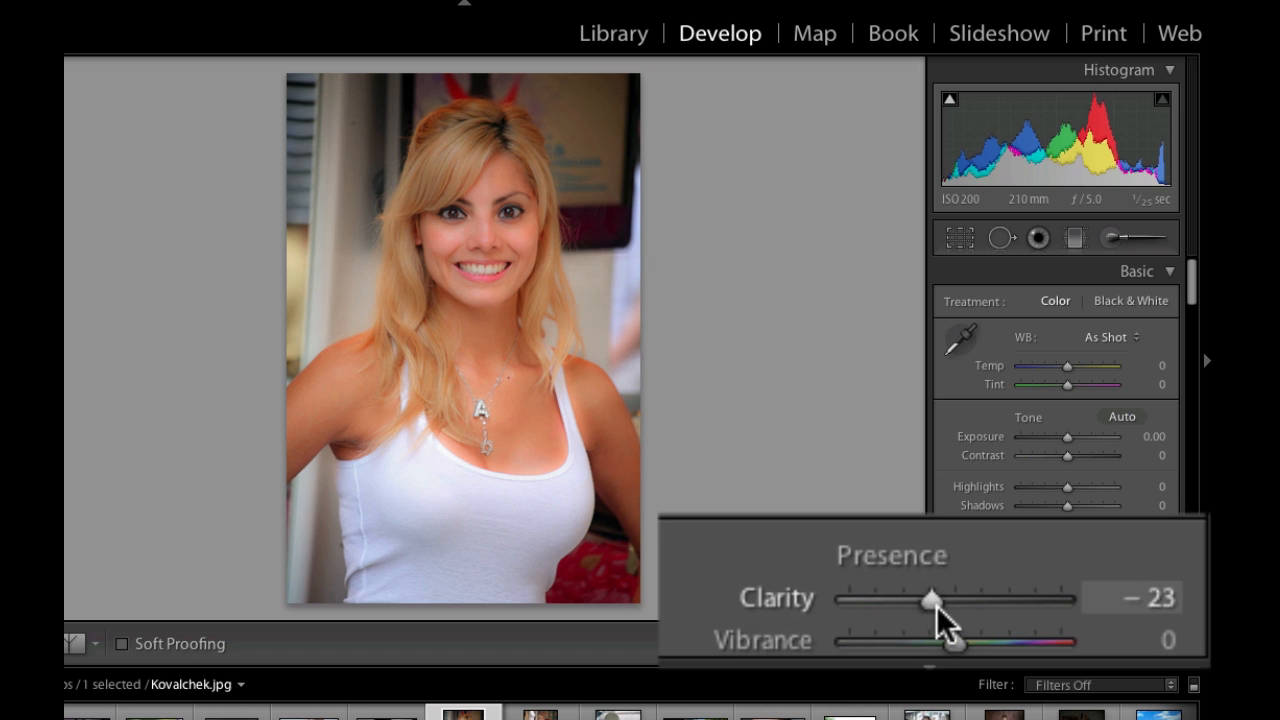
left_click_drag(928, 598, 888, 598)
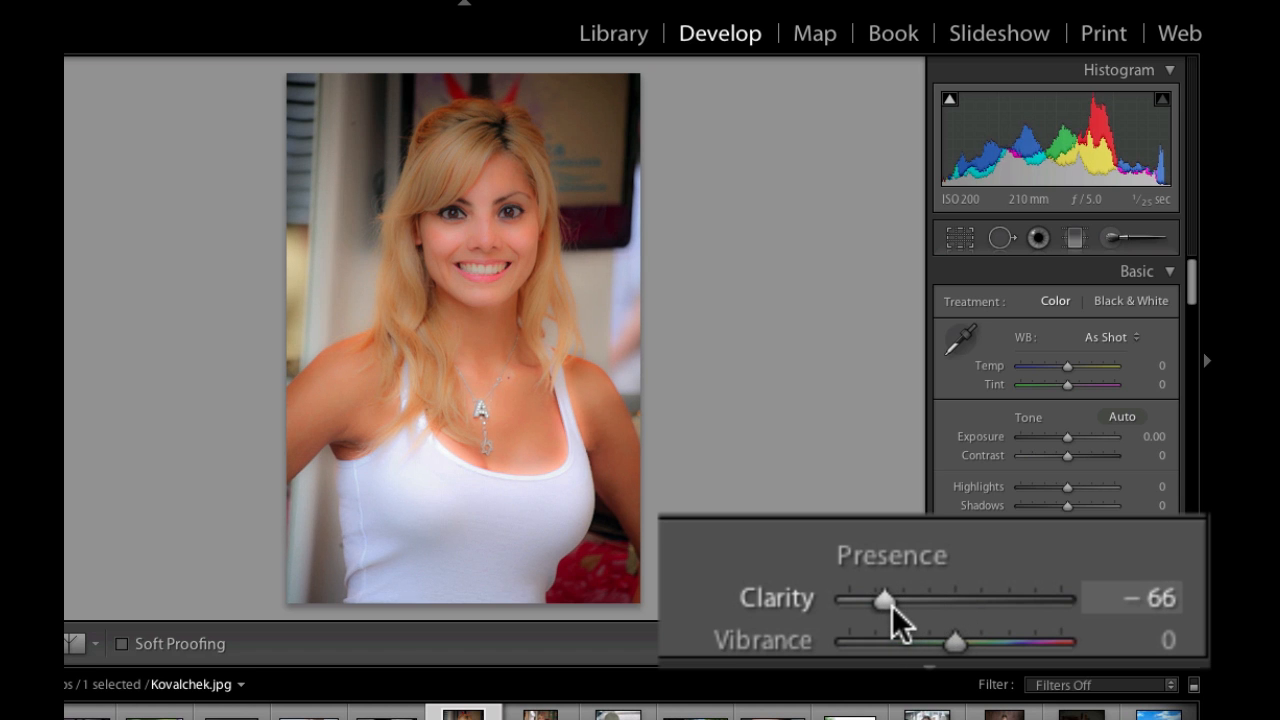
left_click_drag(884, 596, 952, 596)
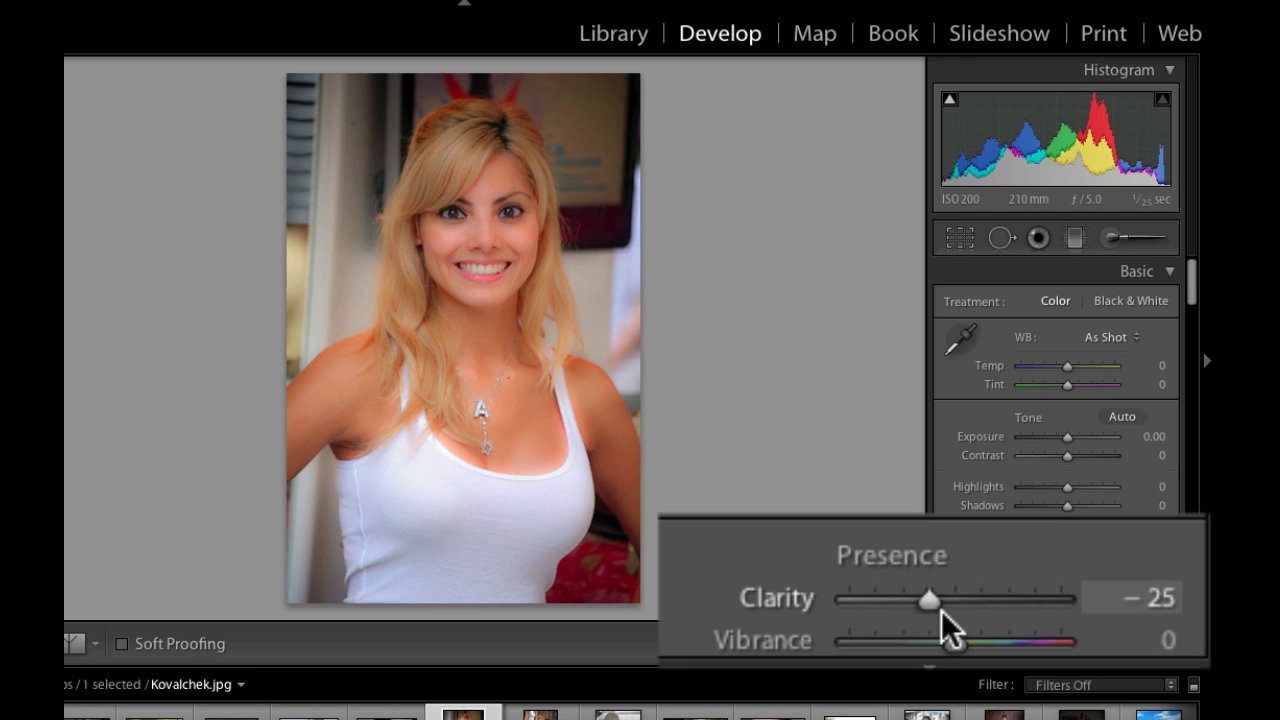
left_click_drag(930, 600, 948, 600)
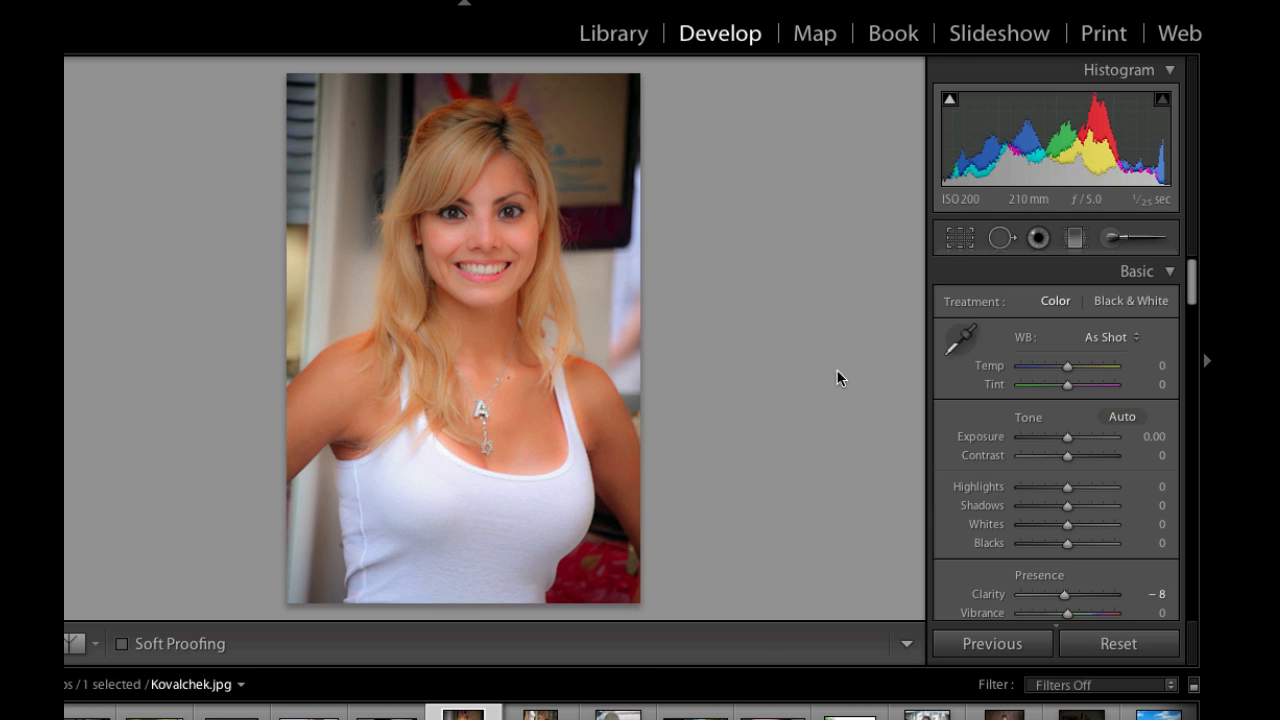
mouse_move(830, 362)
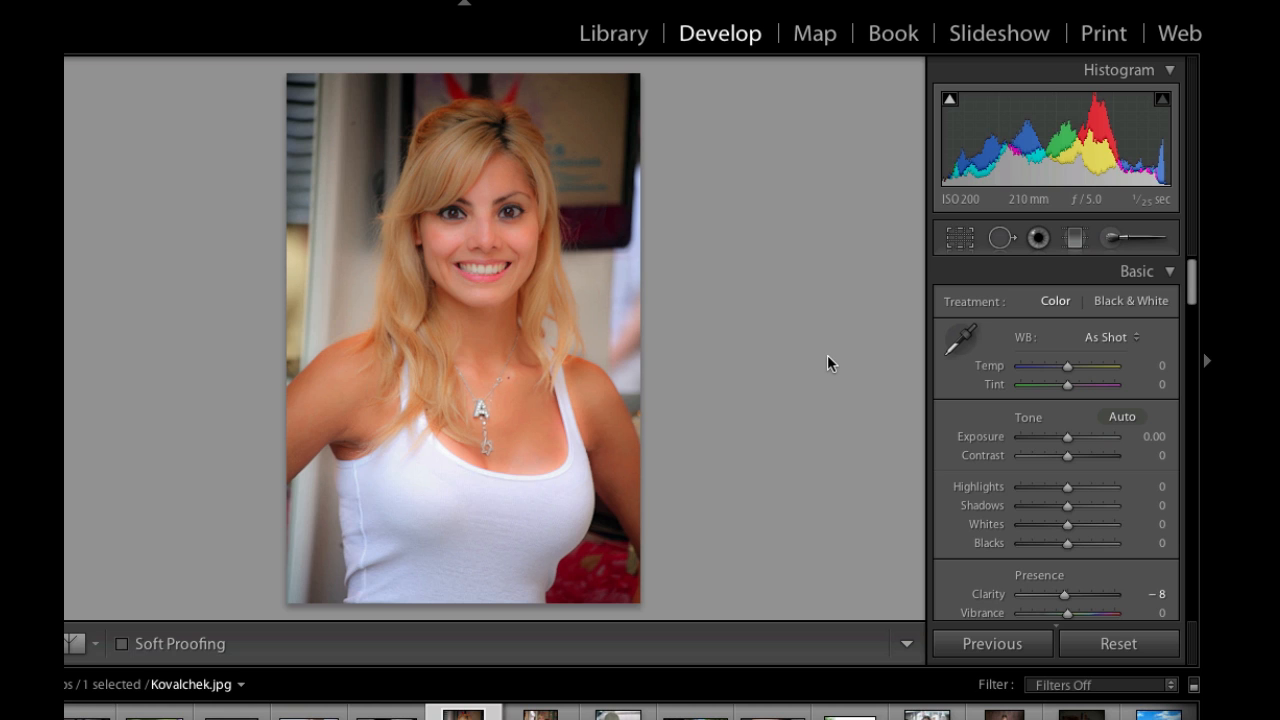